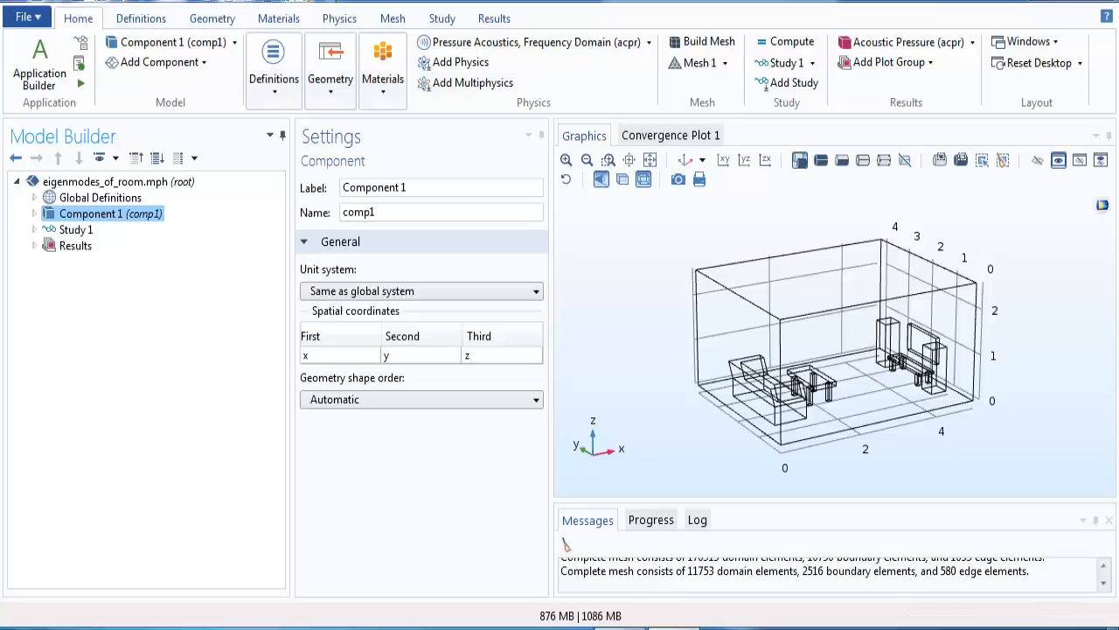
mouse_move(1073, 376)
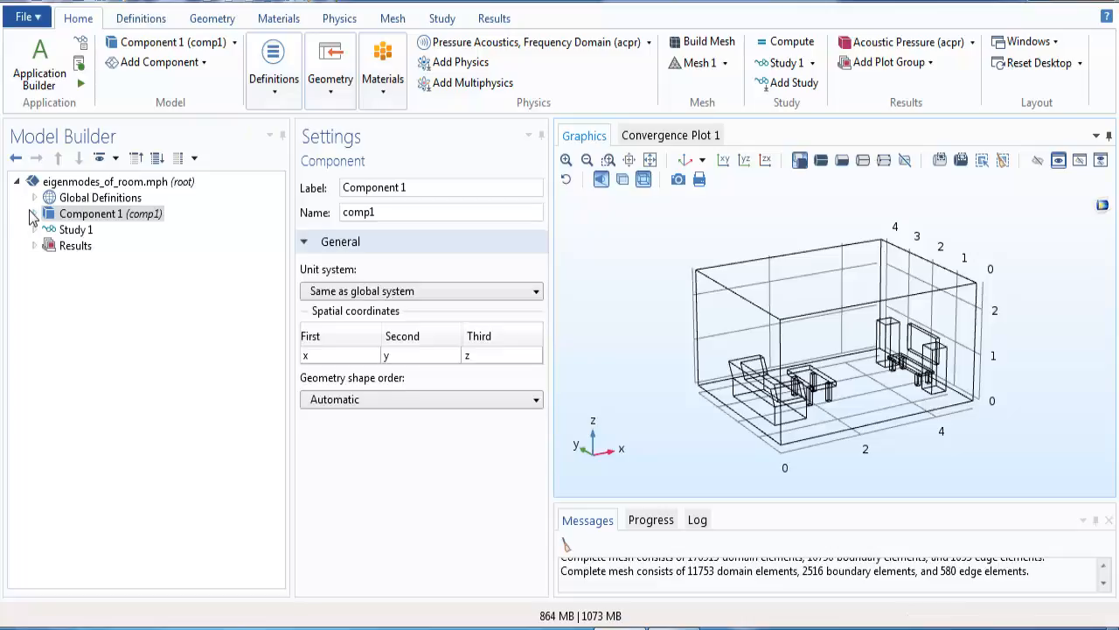
Expand Component 1 and Pressure Acoustics to show the Pressure Acoustics, Frequency Domain settings.
left_click(34, 213)
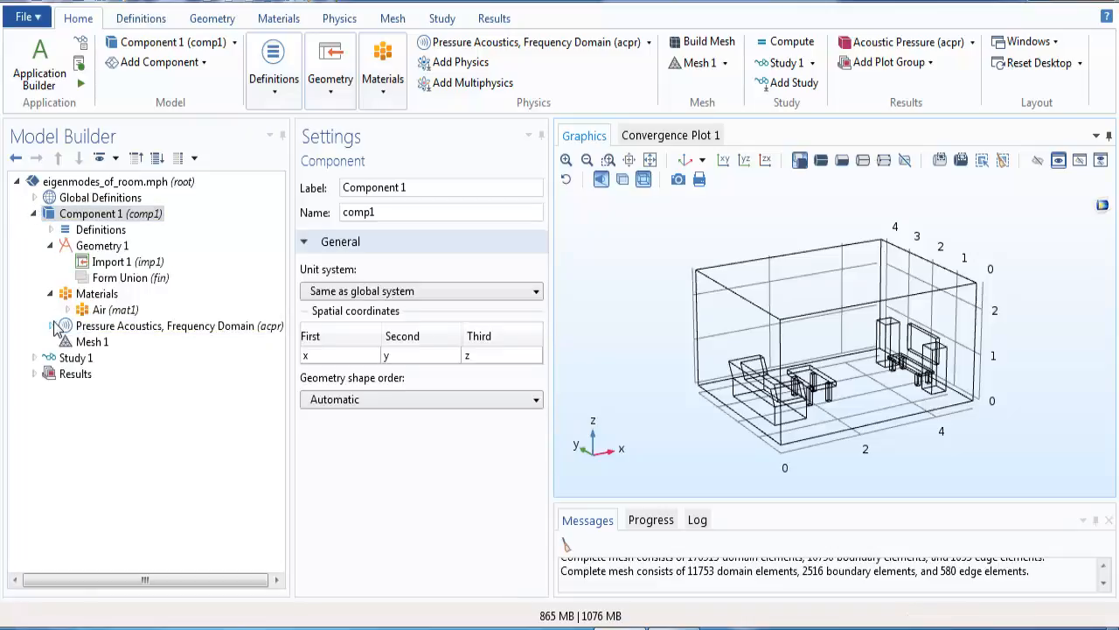
left_click(54, 326)
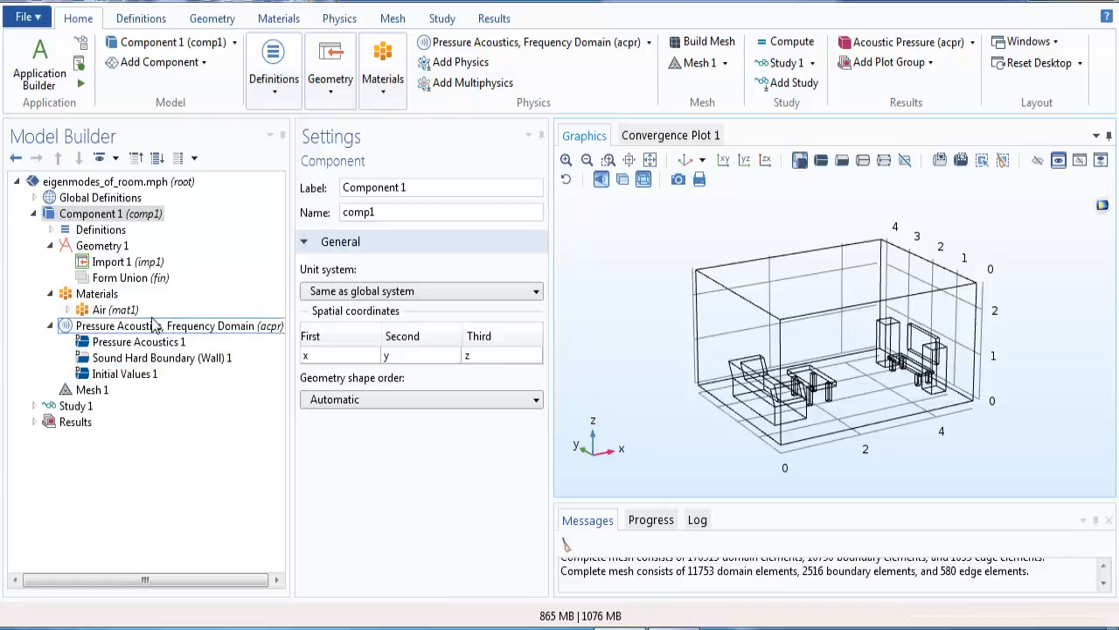
left_click(175, 325)
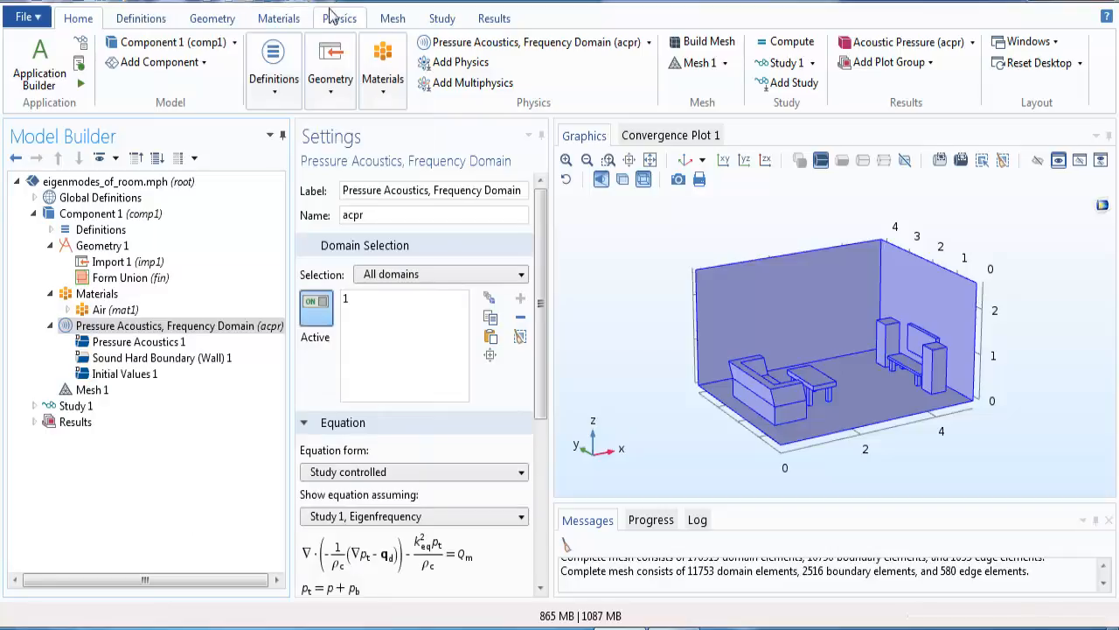
Add a Normal Velocity boundary condition from the Physics ribbon's Boundaries menu.
left_click(340, 17)
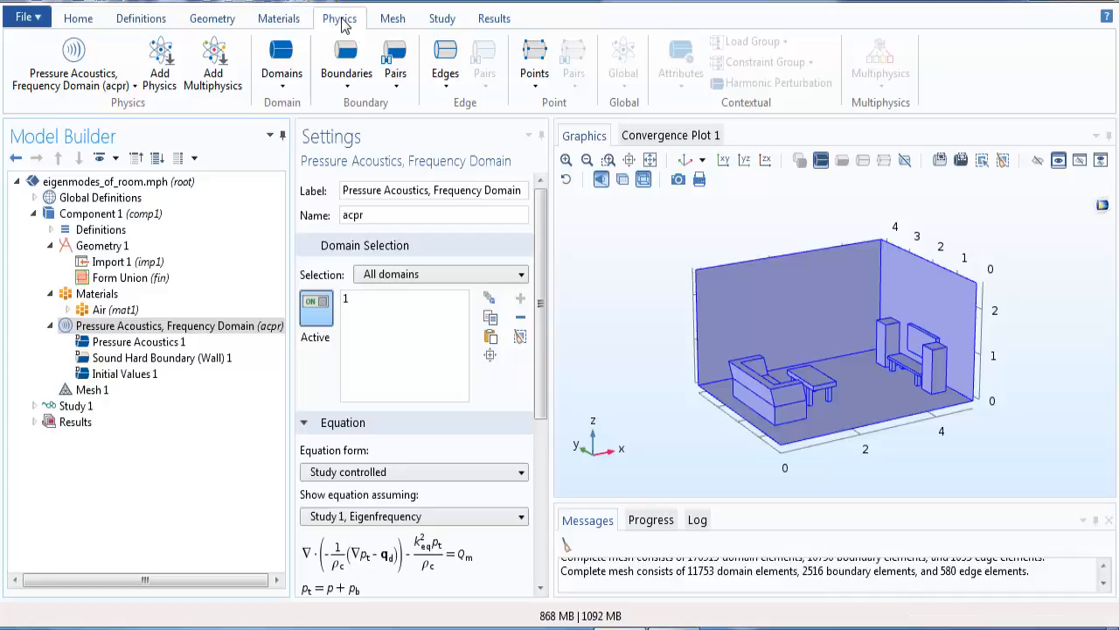
left_click(347, 61)
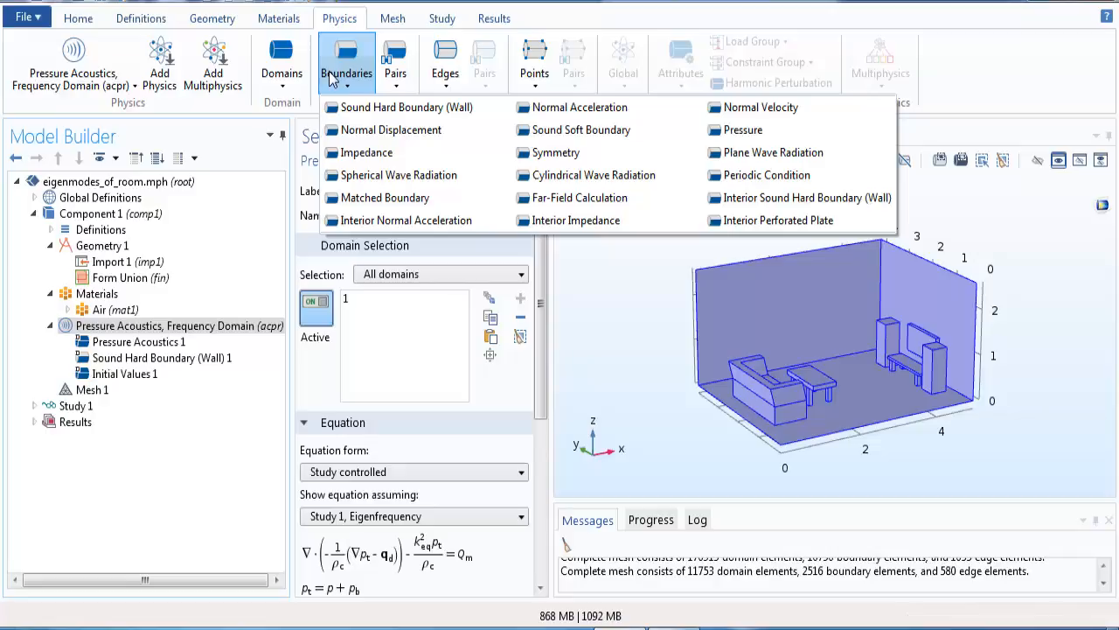
mouse_move(761, 107)
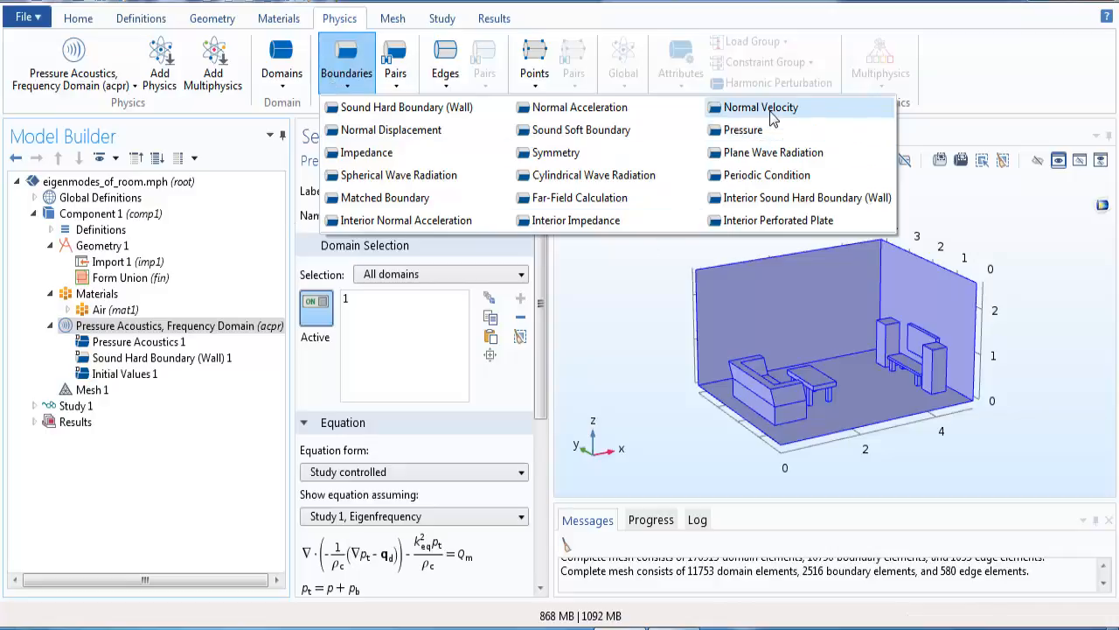
left_click(761, 107)
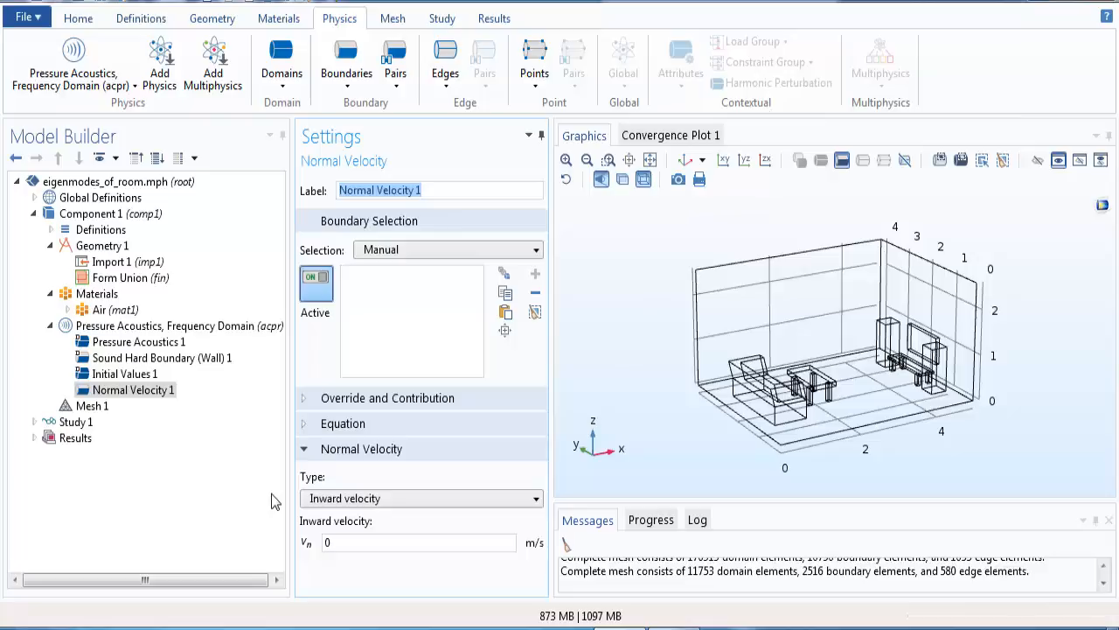
mouse_move(323, 146)
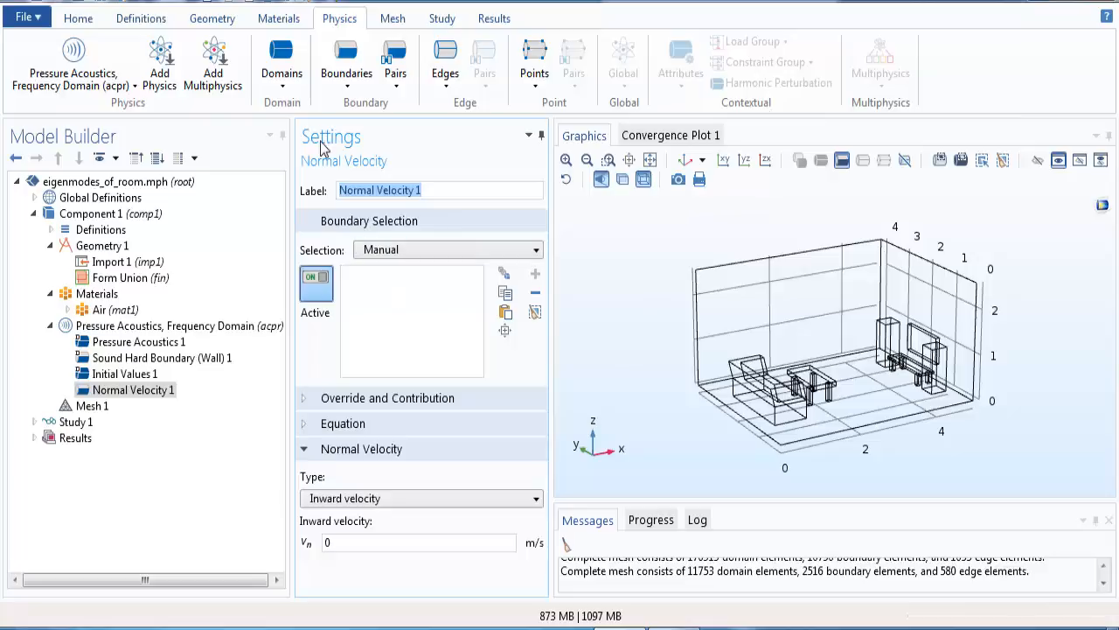
mouse_move(324, 439)
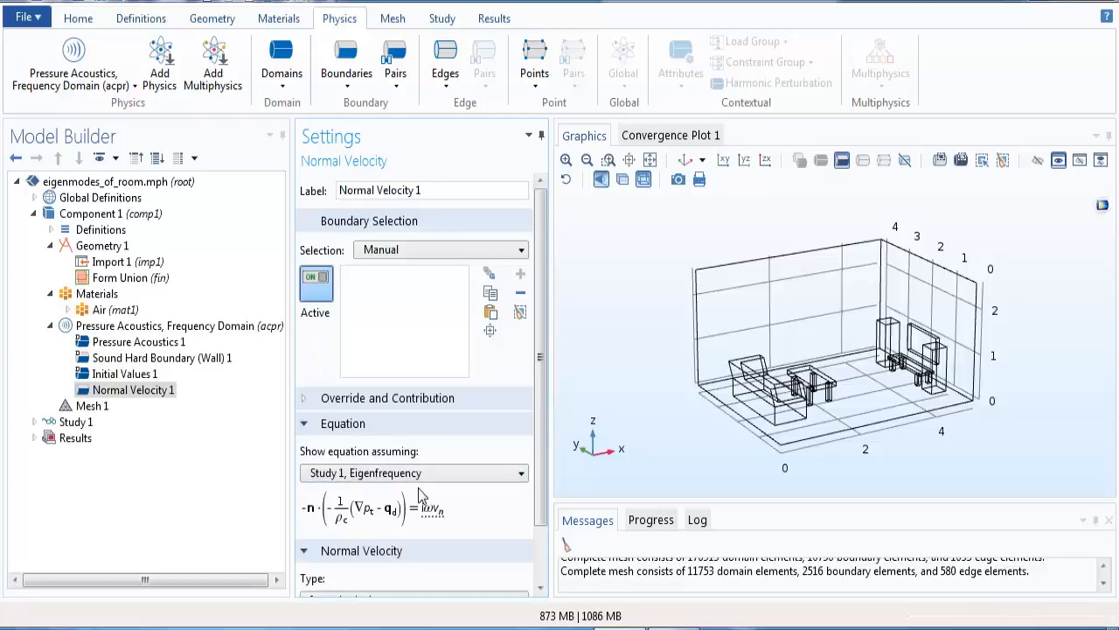
Assign speaker faces 57 and 42 to Normal Velocity 1 with inward velocity 0.1 m/s.
left_click(343, 423)
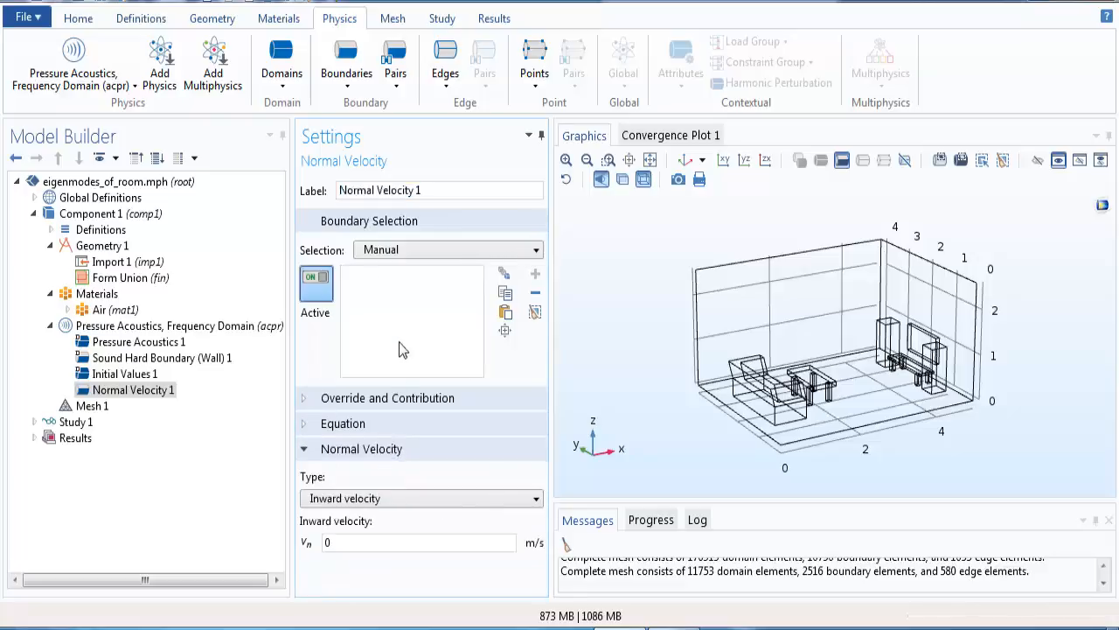
mouse_move(372, 289)
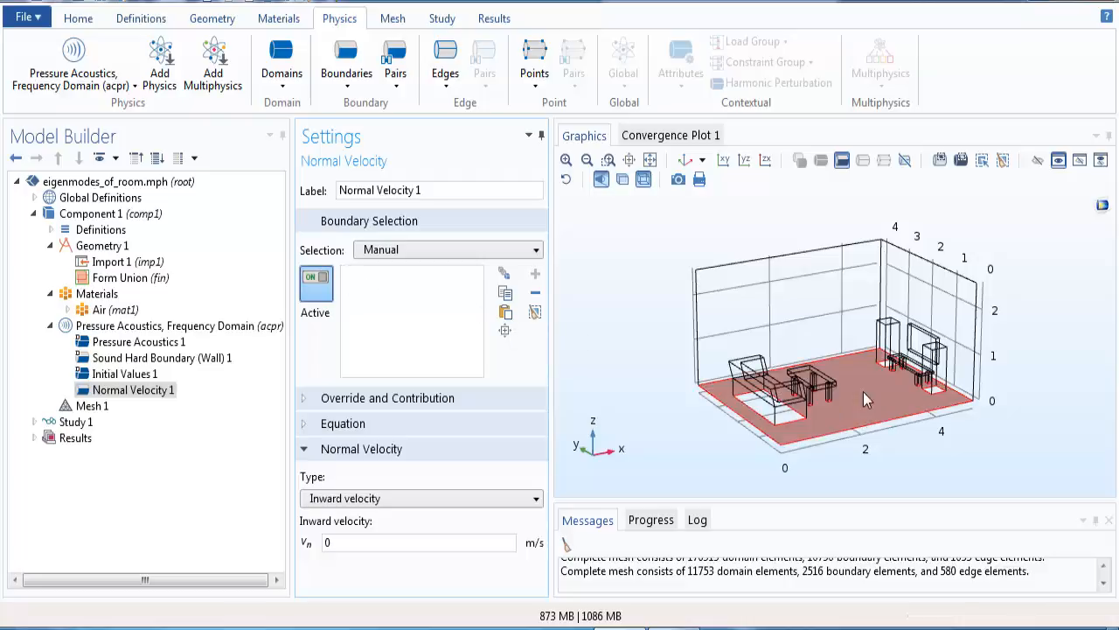
left_click(887, 341)
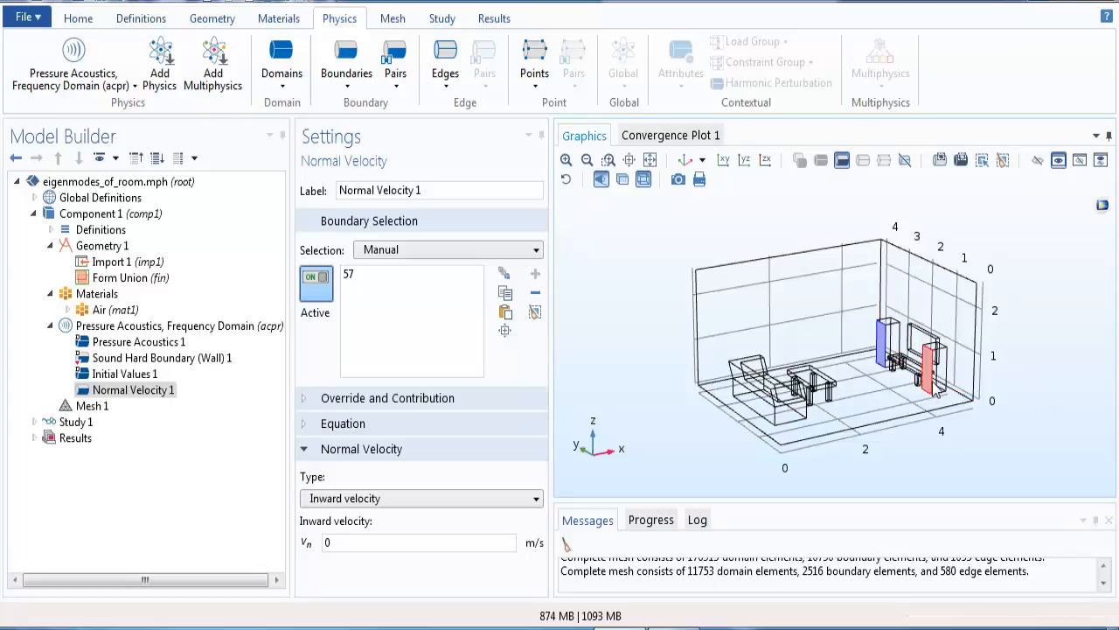
left_click(927, 367)
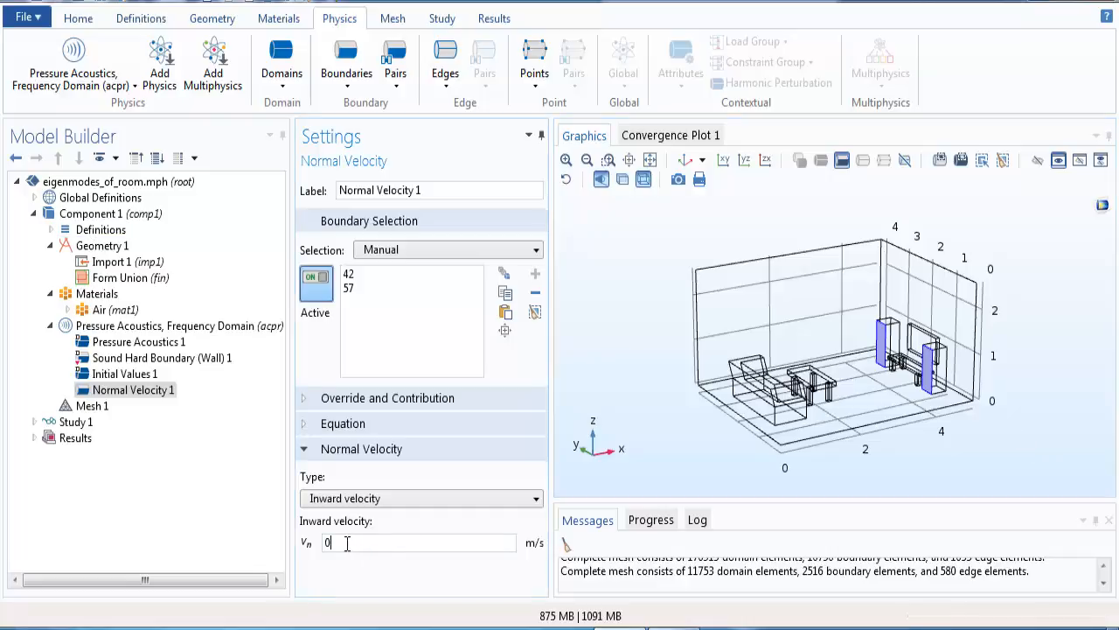
type(".")
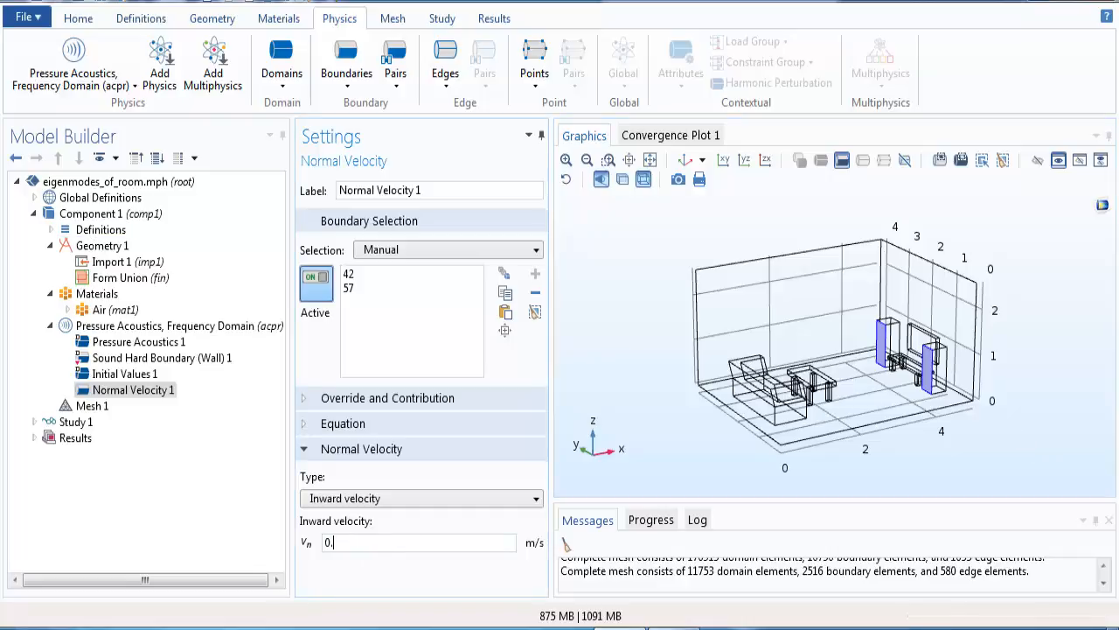
type("1")
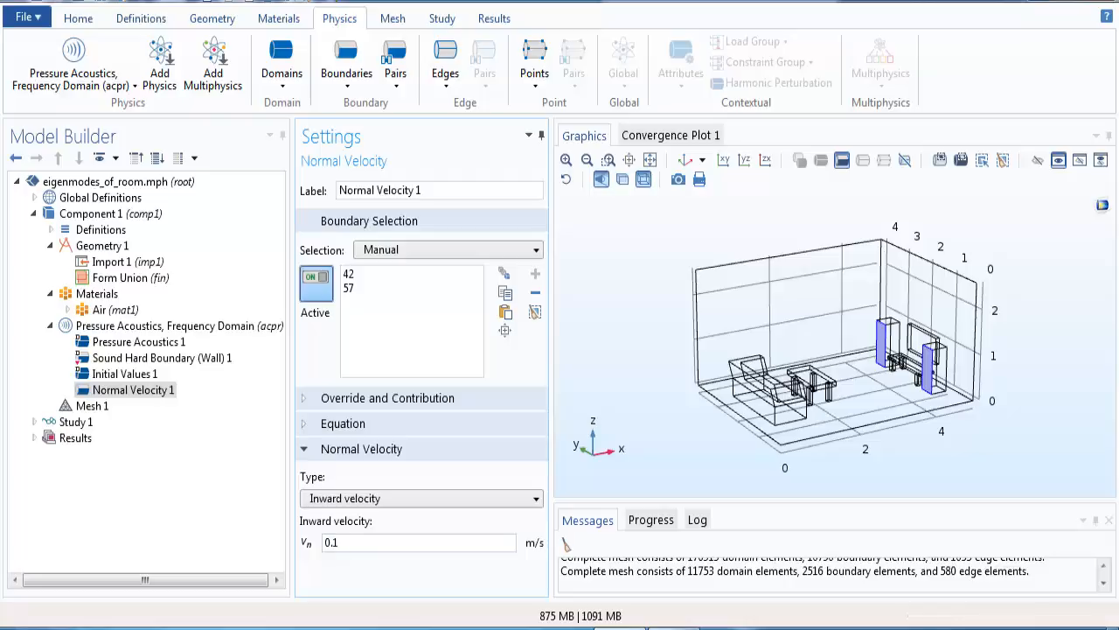
mouse_move(446, 418)
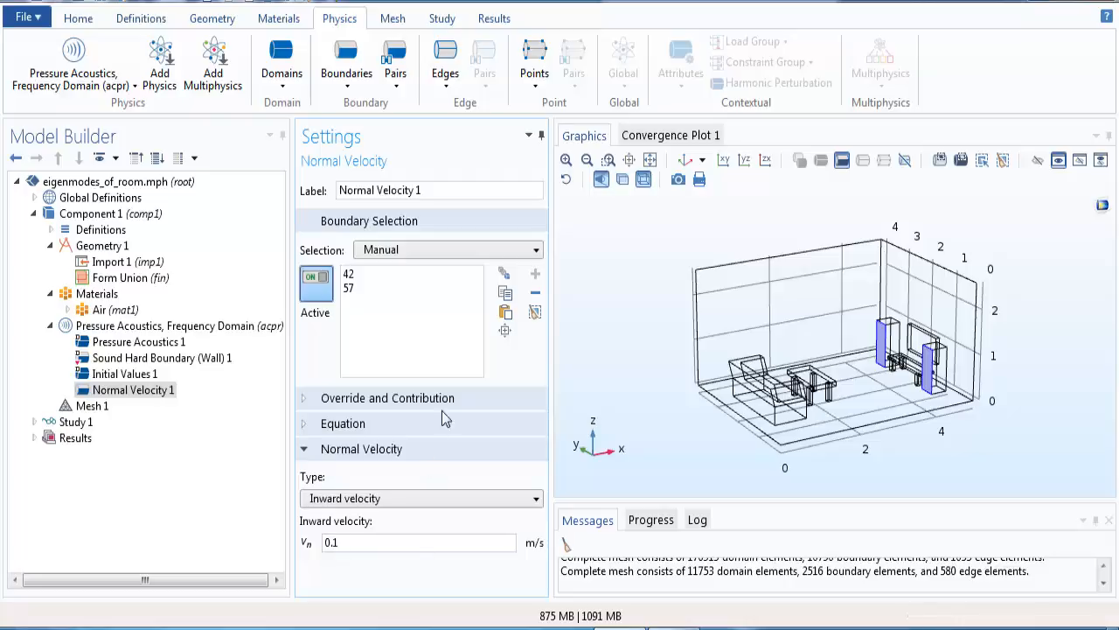
mouse_move(464, 430)
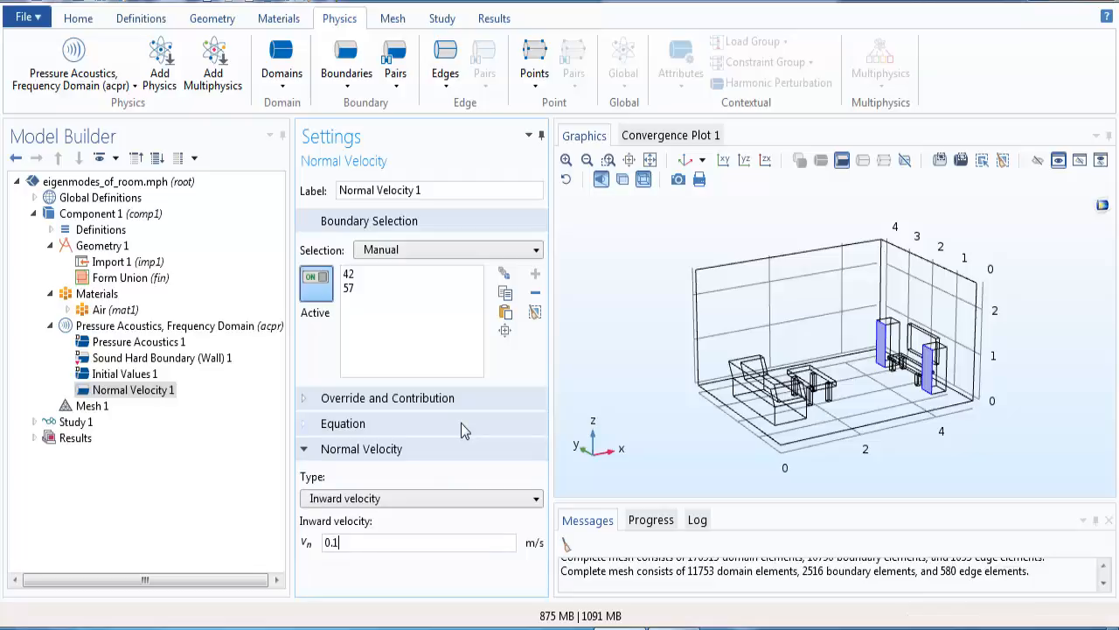
mouse_move(229, 506)
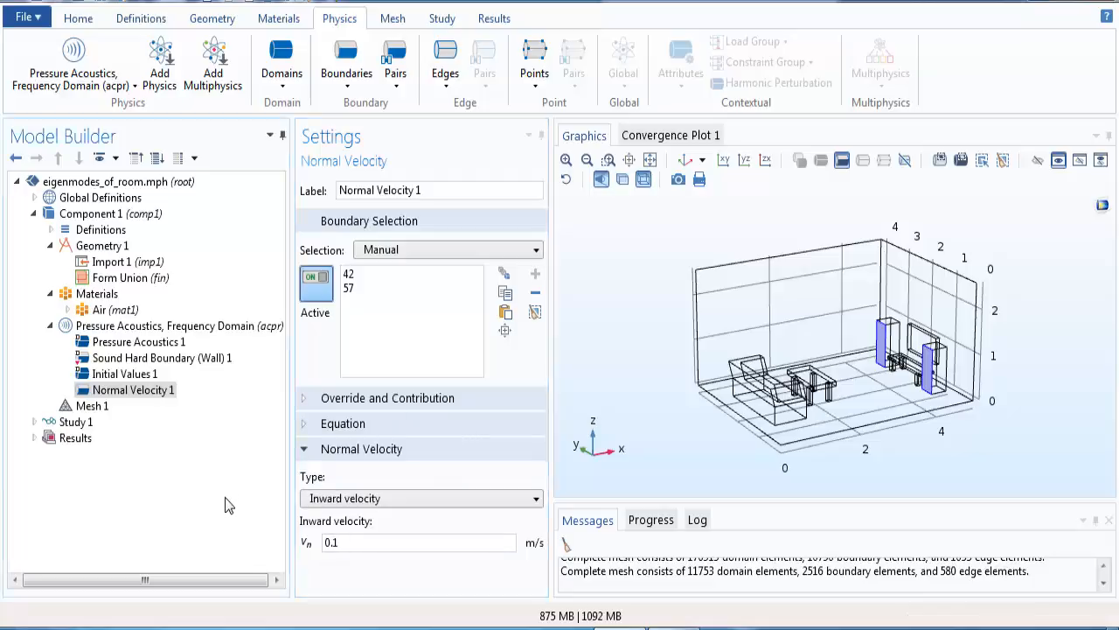
mouse_move(182, 492)
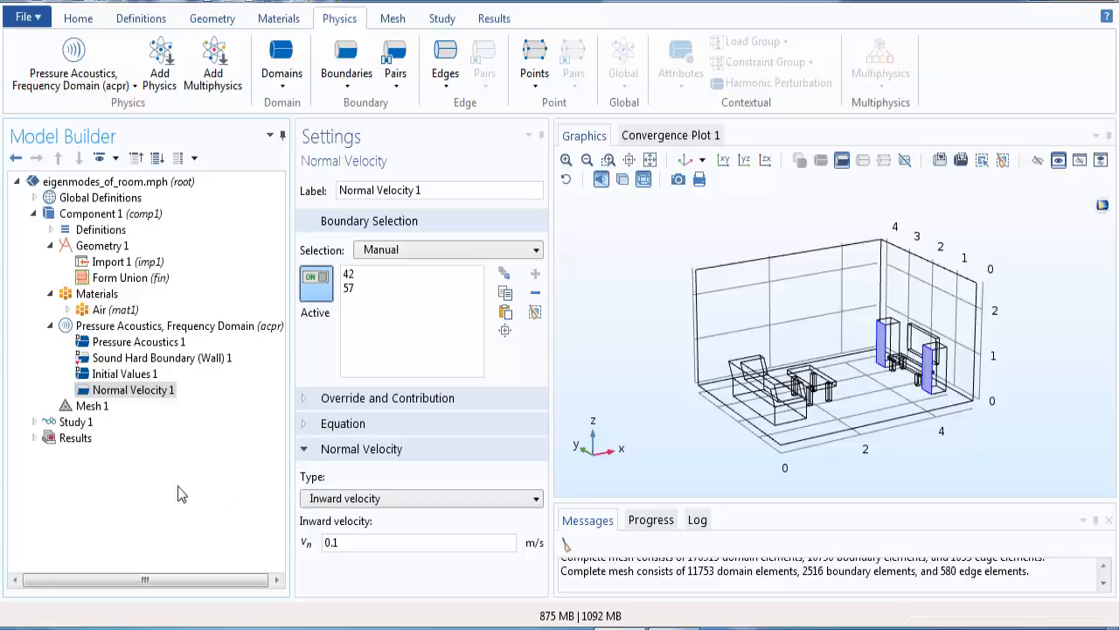
mouse_move(54, 338)
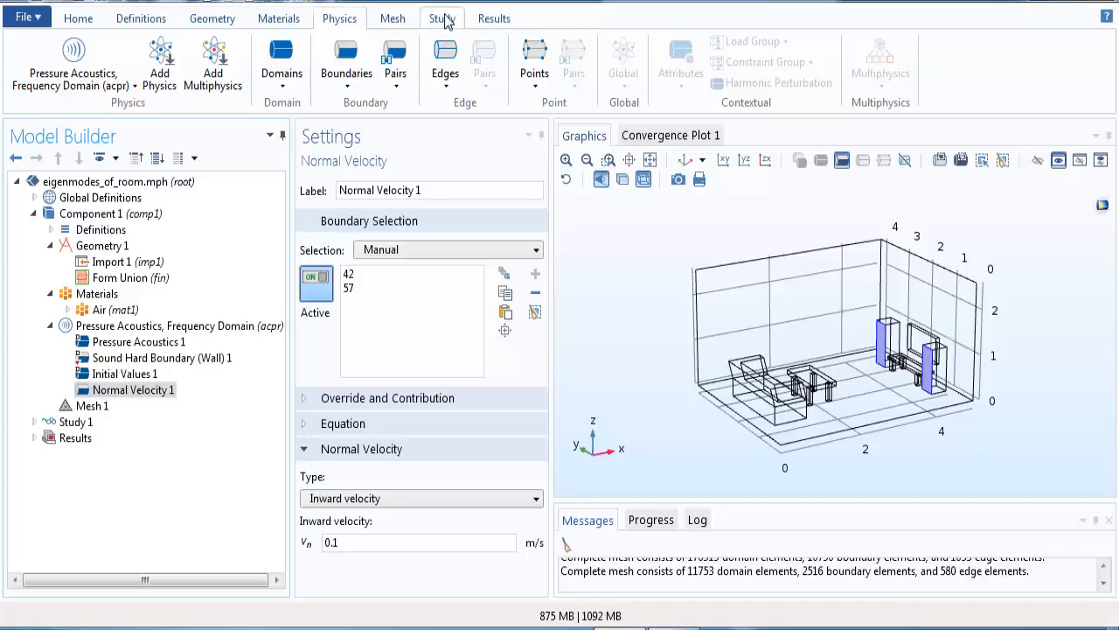
Open the Add Study window from the Study ribbon to pick a Frequency Domain study.
left_click(442, 17)
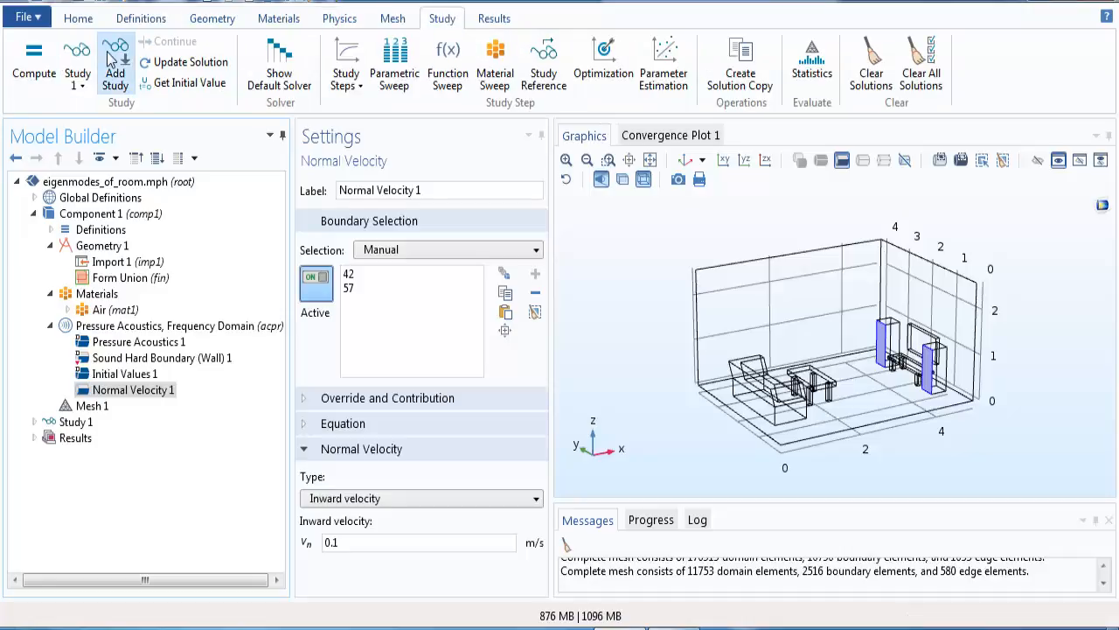
left_click(114, 63)
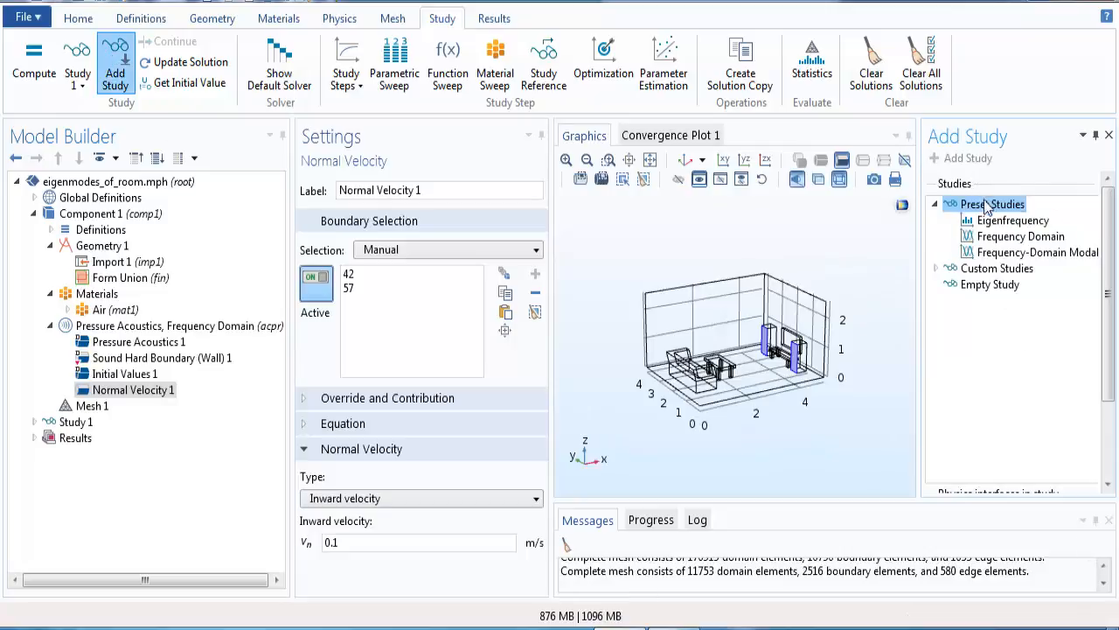
mouse_move(1027, 391)
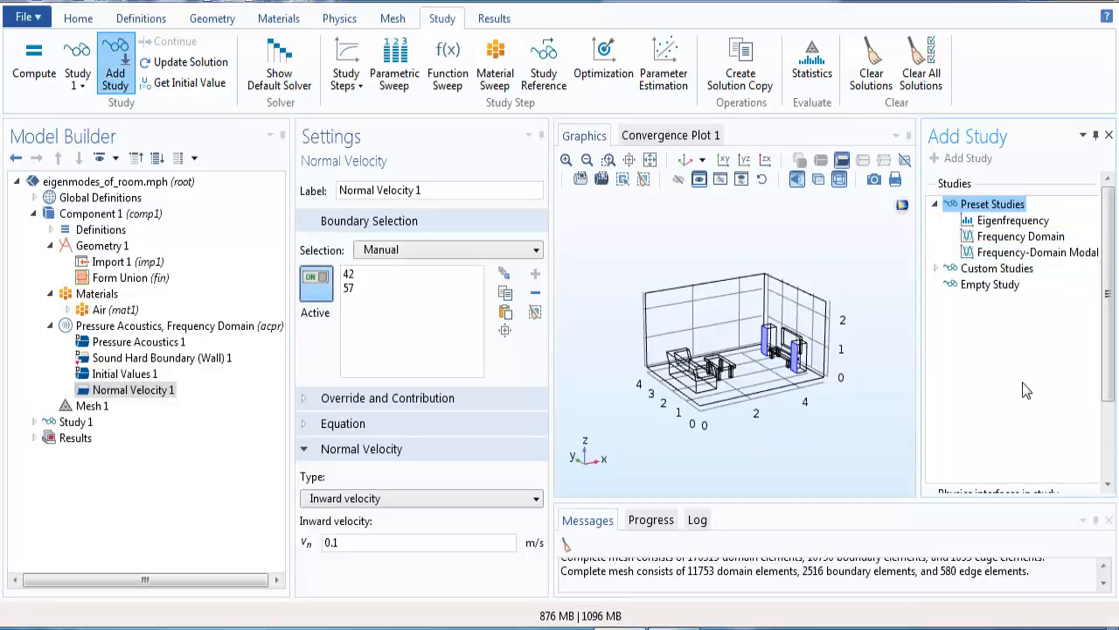
mouse_move(997, 340)
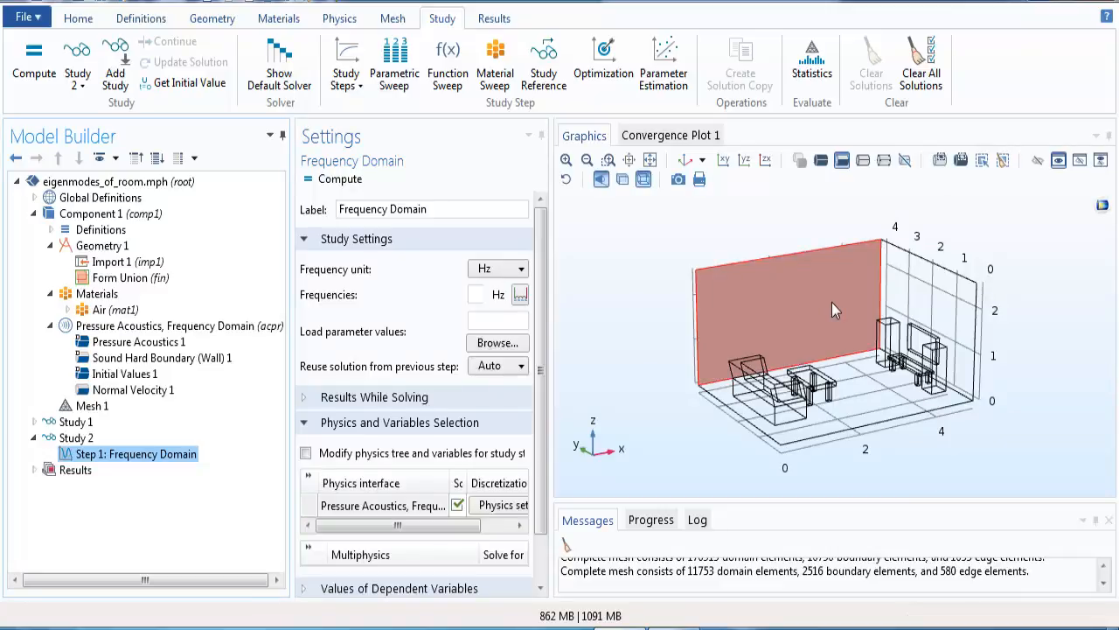
Widen the Settings window and set Study 2's frequency to 100 Hz.
left_click(134, 390)
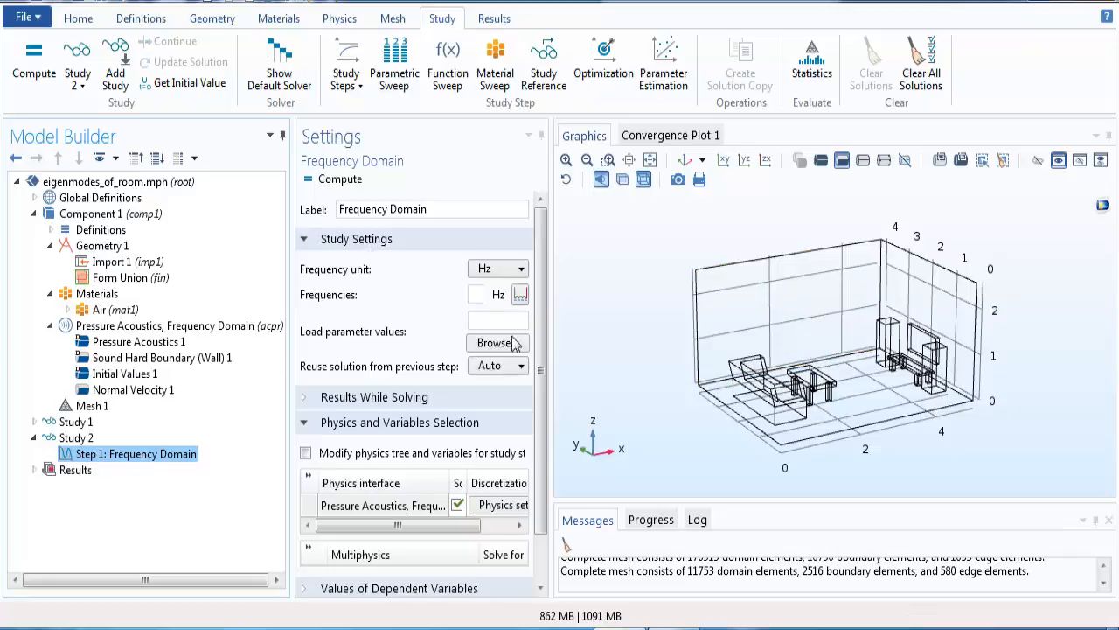
mouse_move(593, 355)
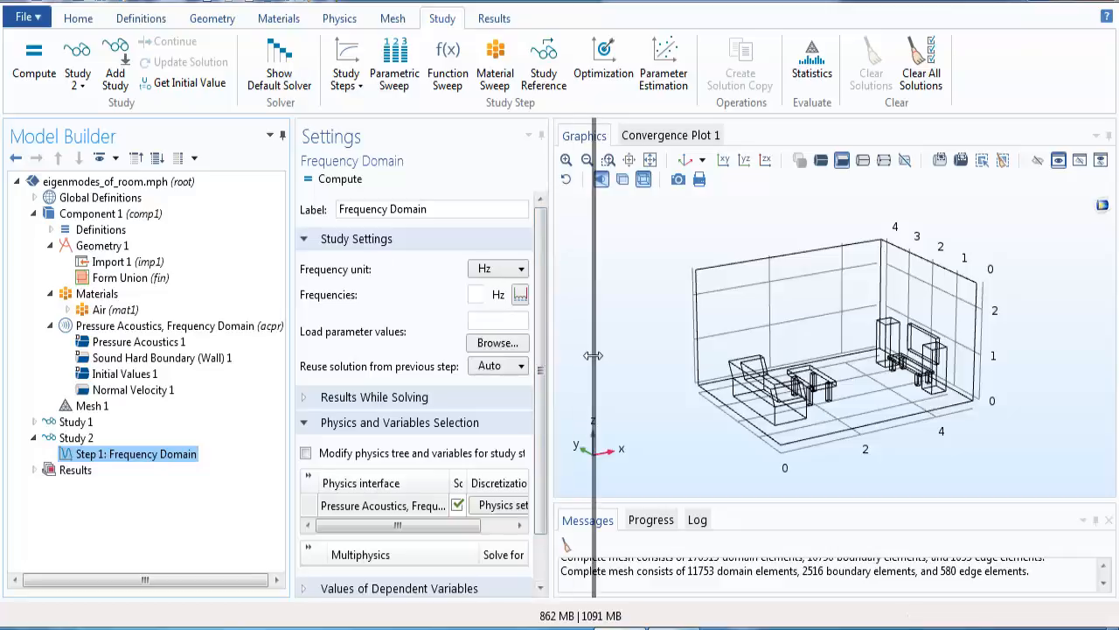
left_click_drag(594, 355, 582, 355)
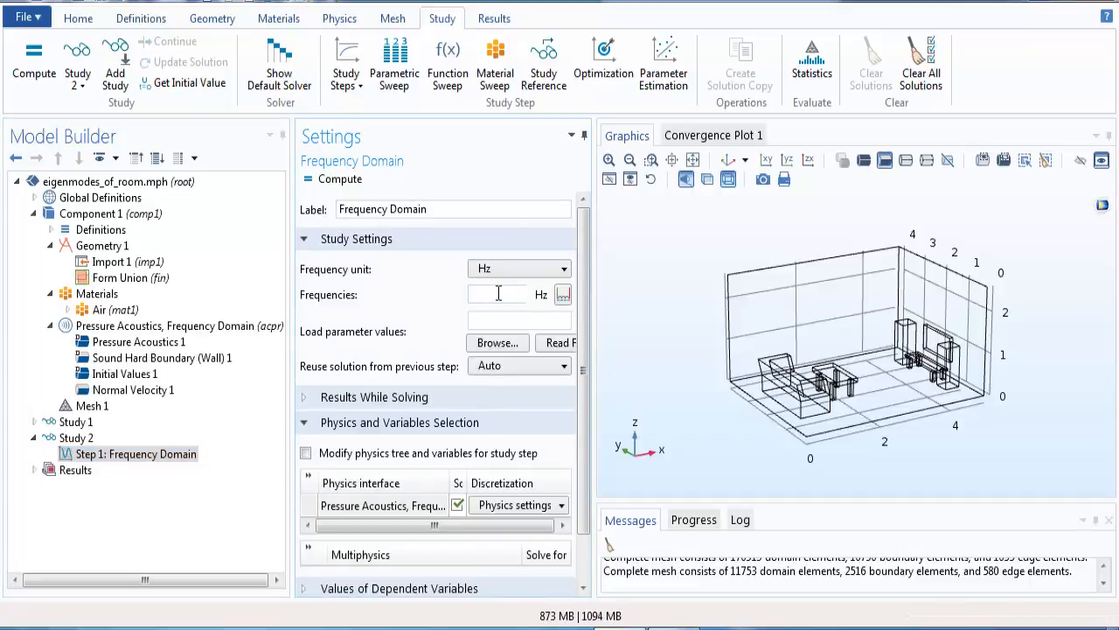
type("90")
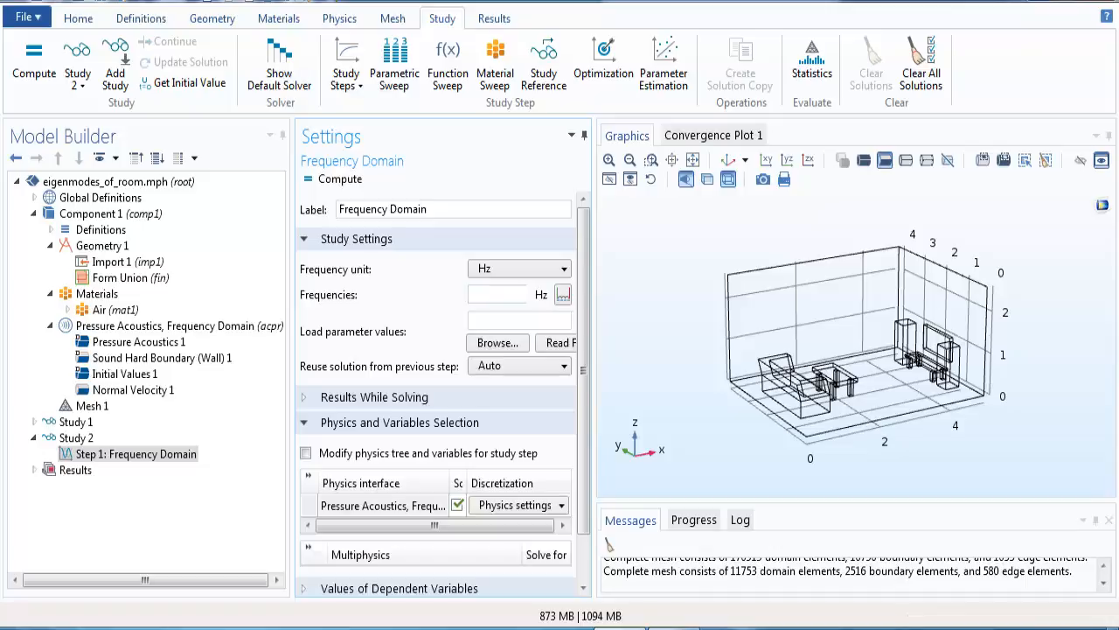
type("100")
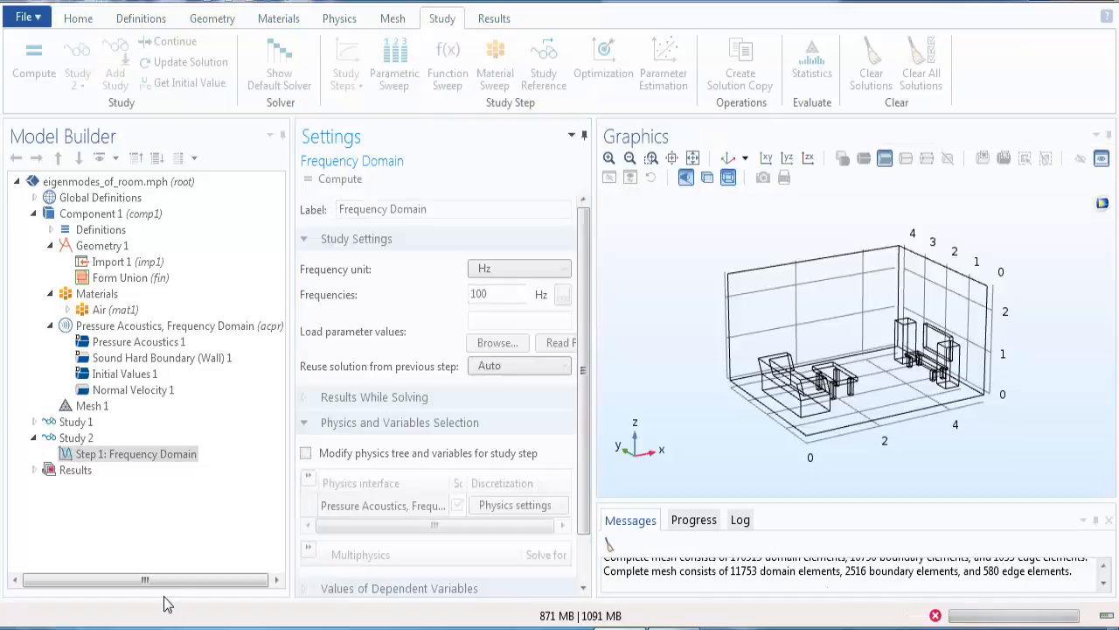
Scroll to Results, expand Acoustic Pressure (acpr) 1 and inspect its Surface 1 plot.
left_click(33, 61)
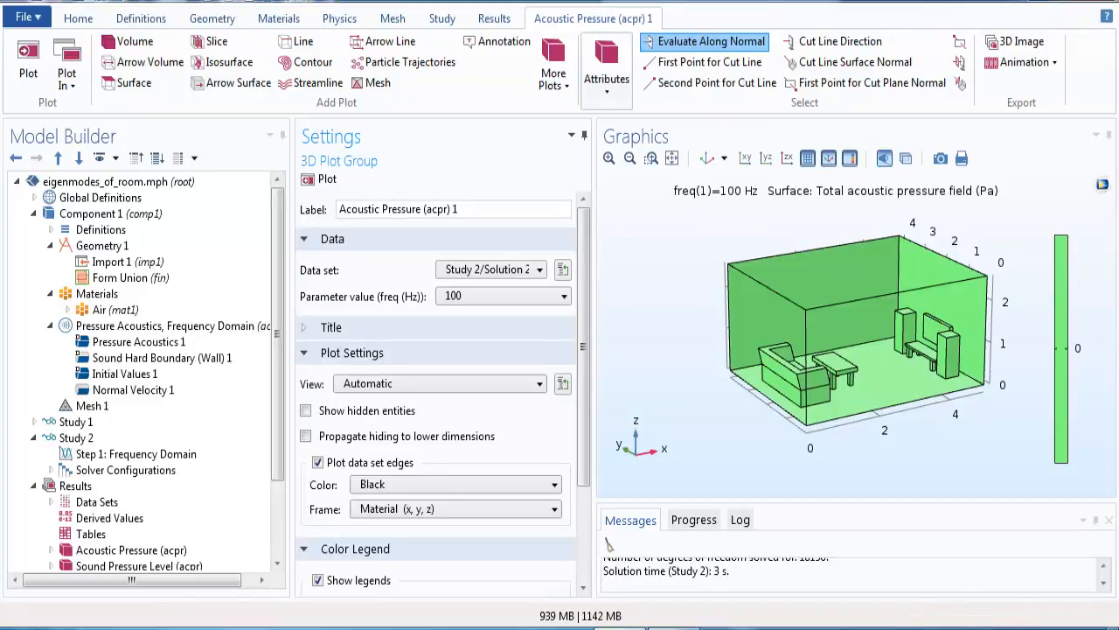
scroll("down", 3)
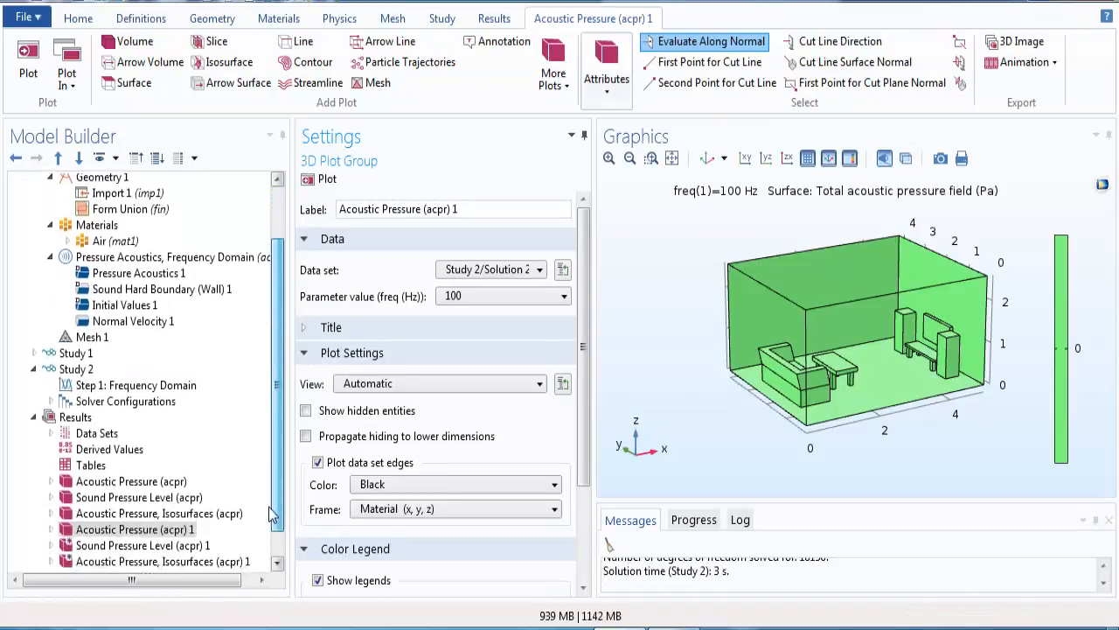
scroll("down", 3)
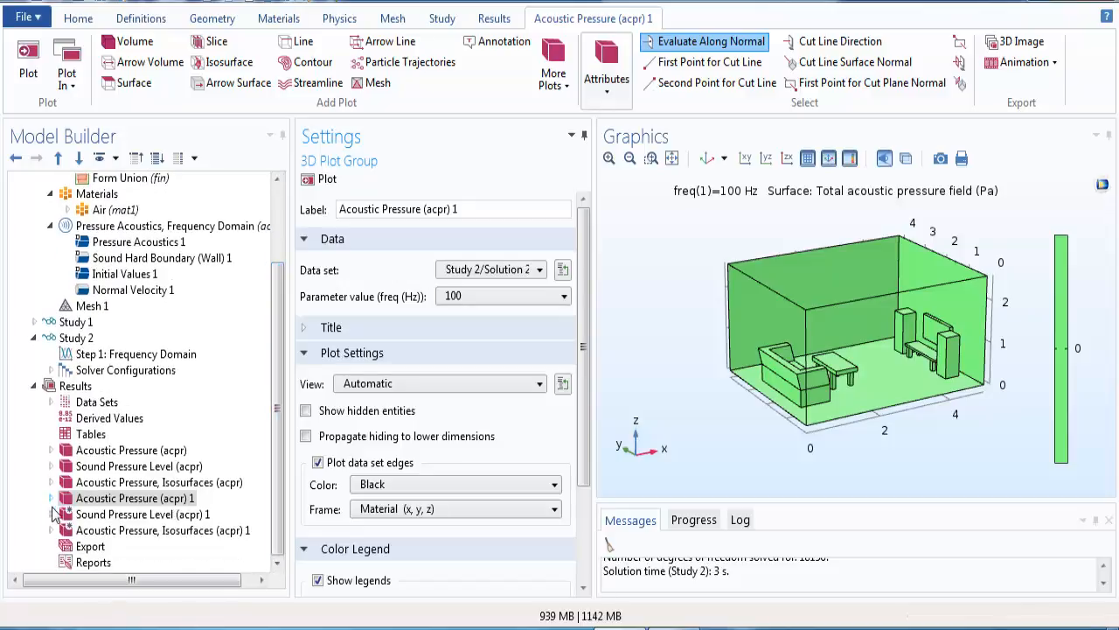
mouse_move(90, 546)
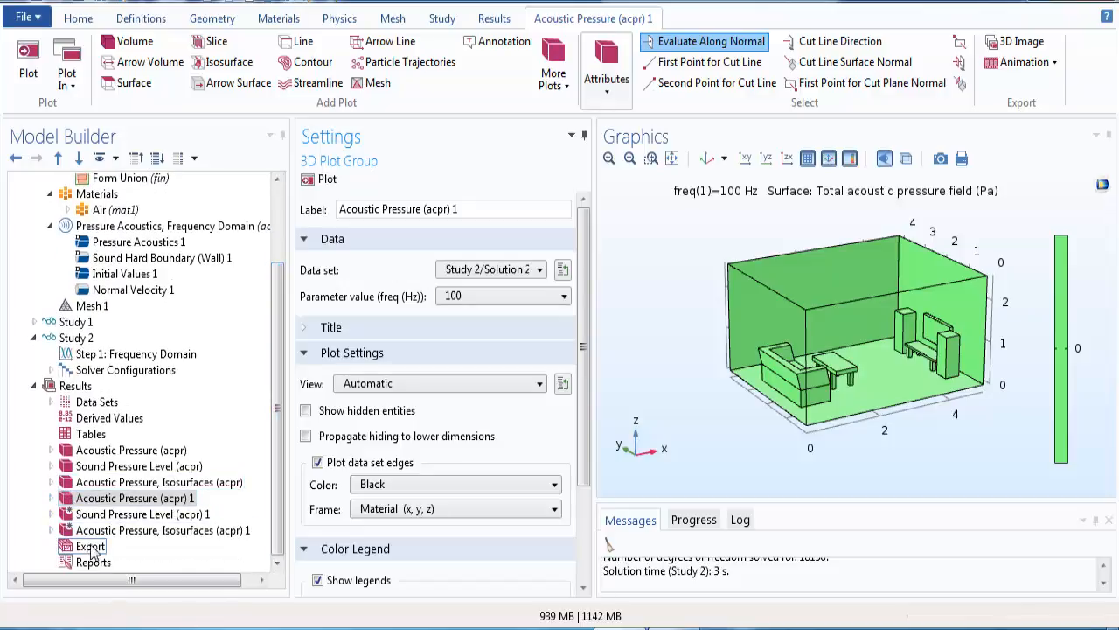
left_click(133, 497)
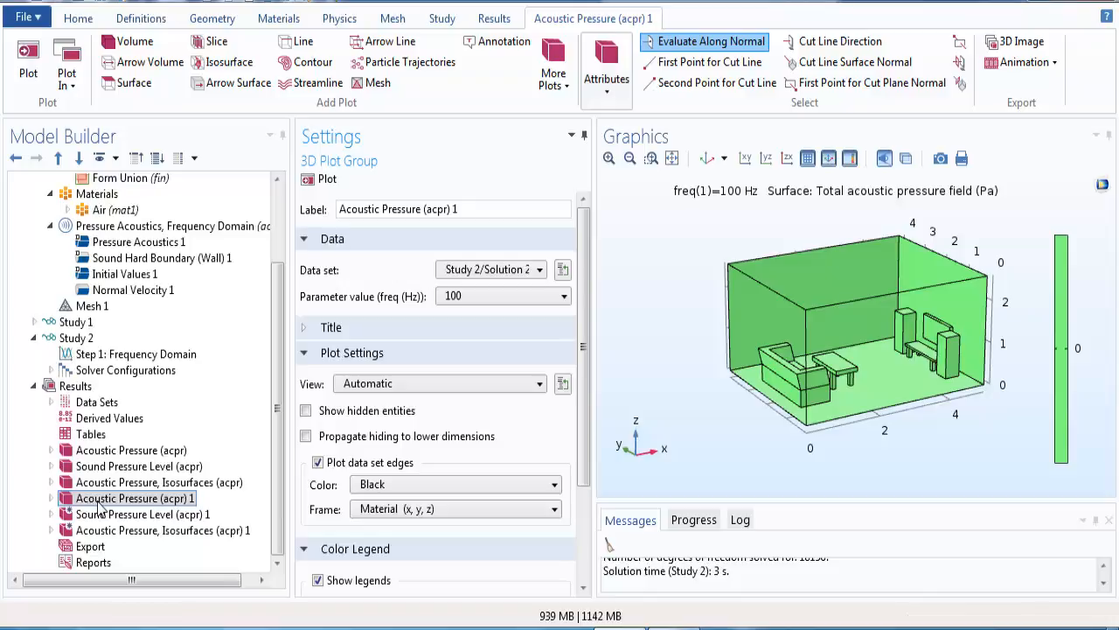
left_click(130, 449)
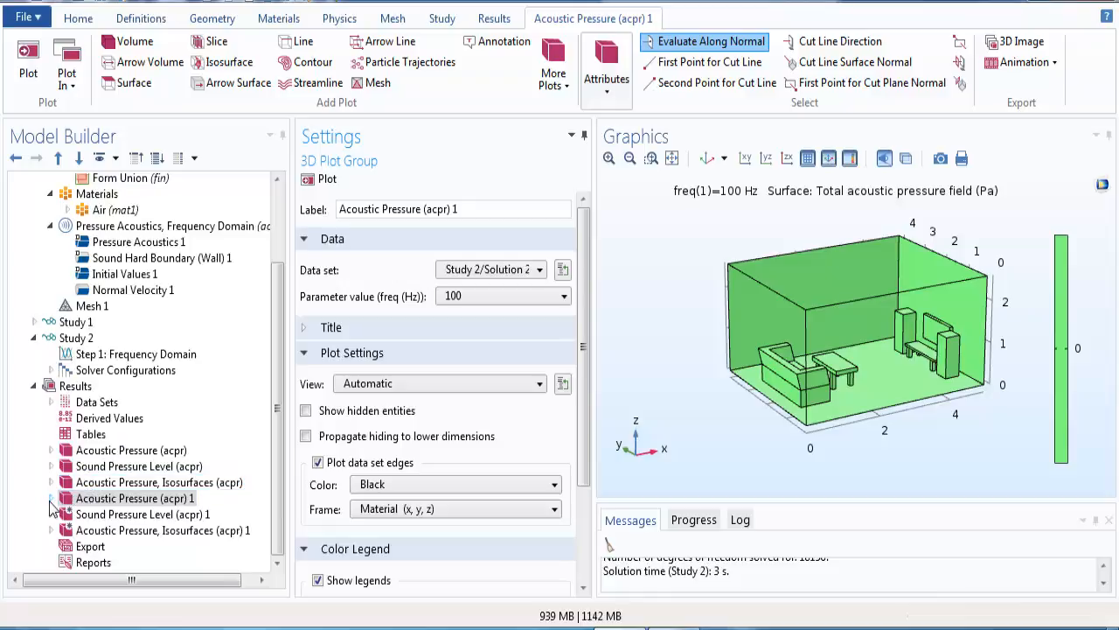
left_click(51, 498)
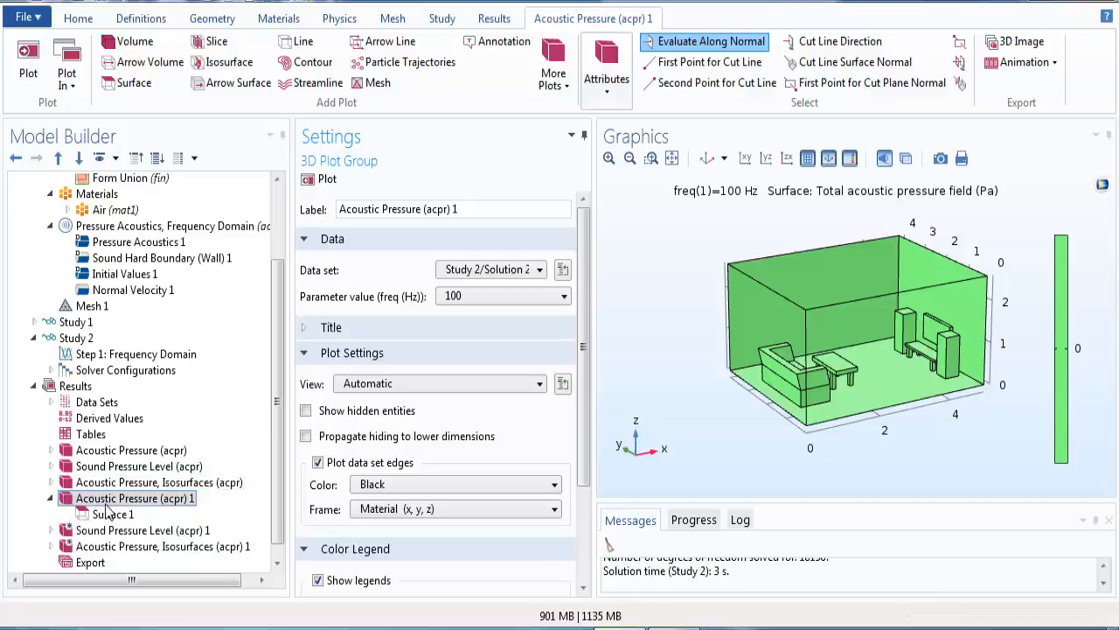
left_click(115, 515)
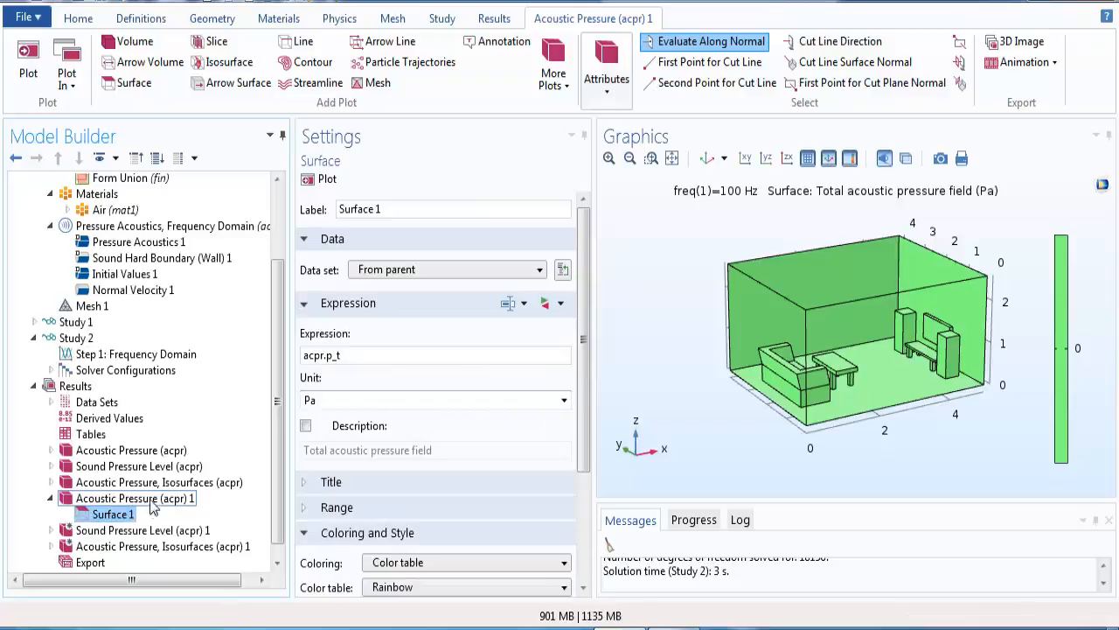
left_click(134, 498)
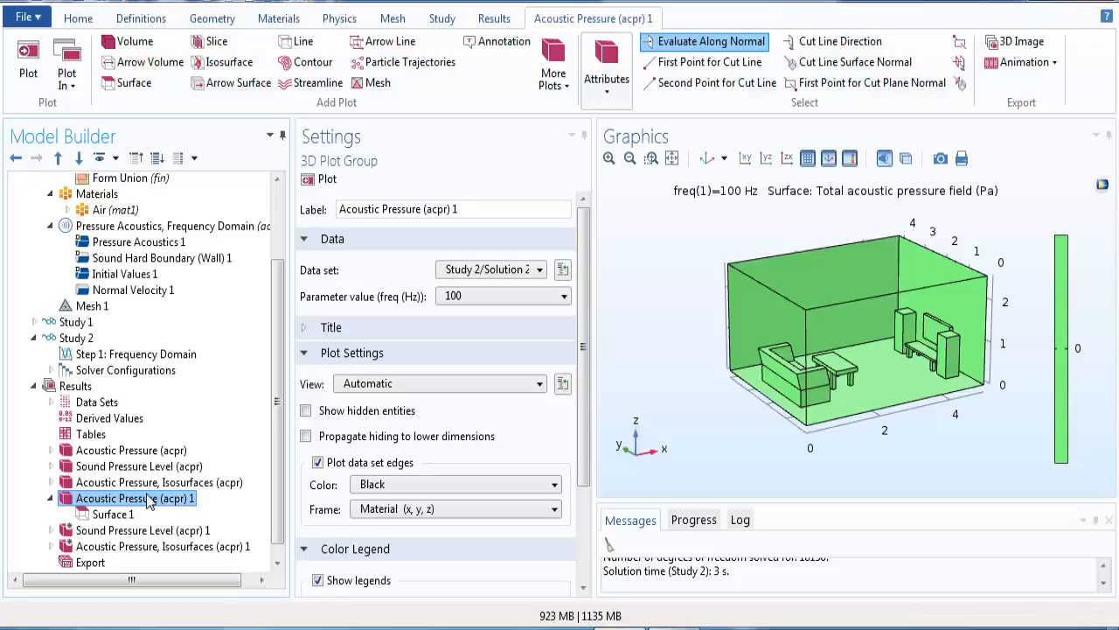
mouse_move(138, 465)
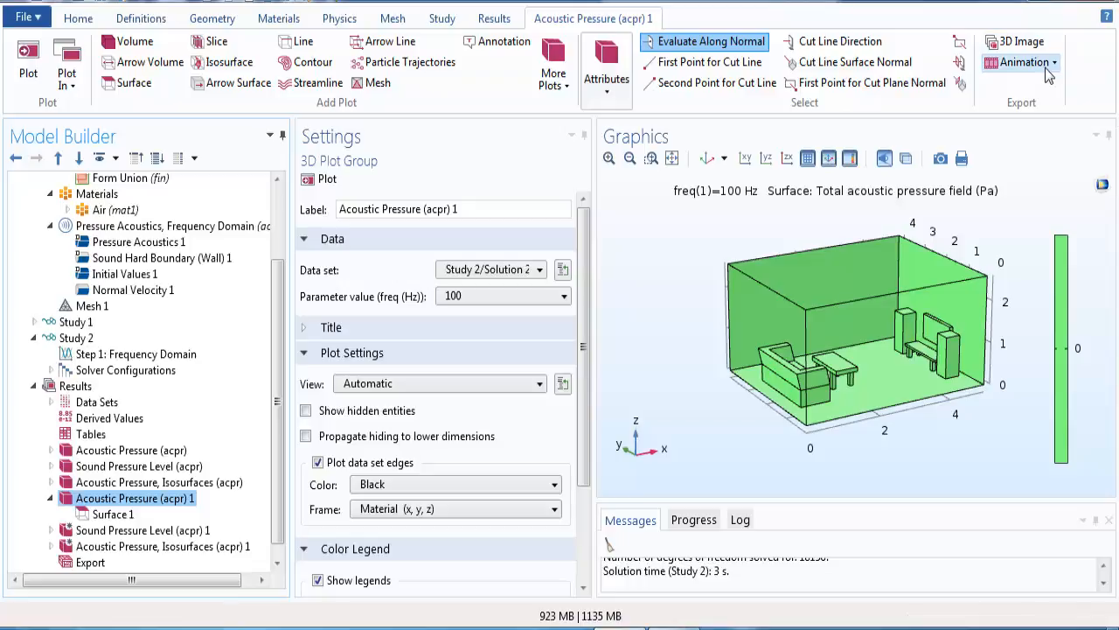
Create an Animation 1 player export for Acoustic Pressure (acpr) 1, dismissing the two-frames error.
left_click(1024, 63)
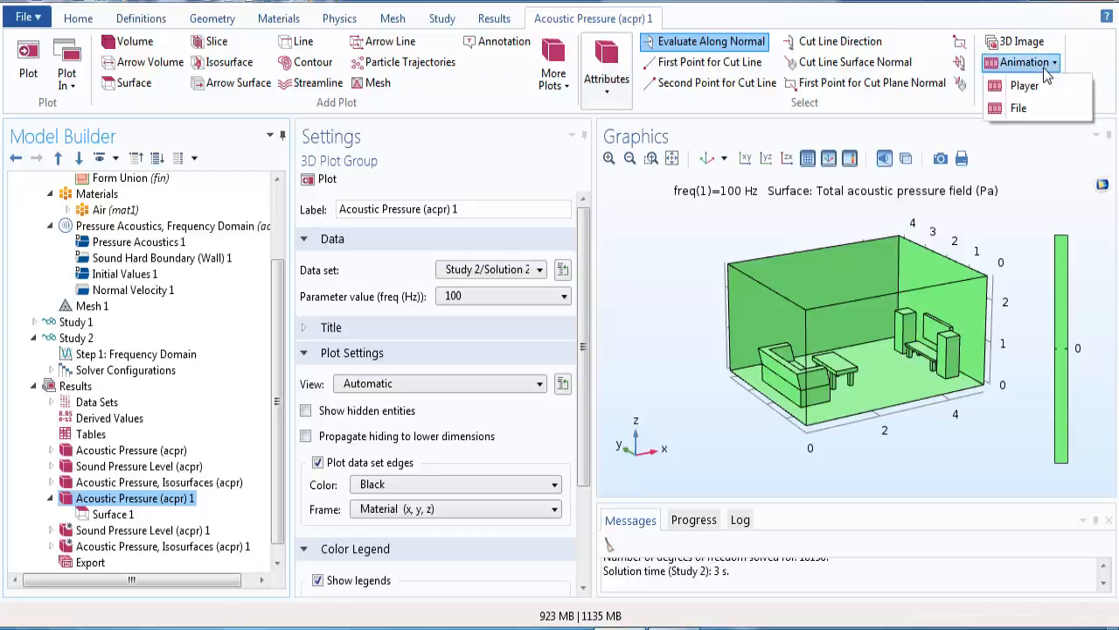
mouse_move(1023, 86)
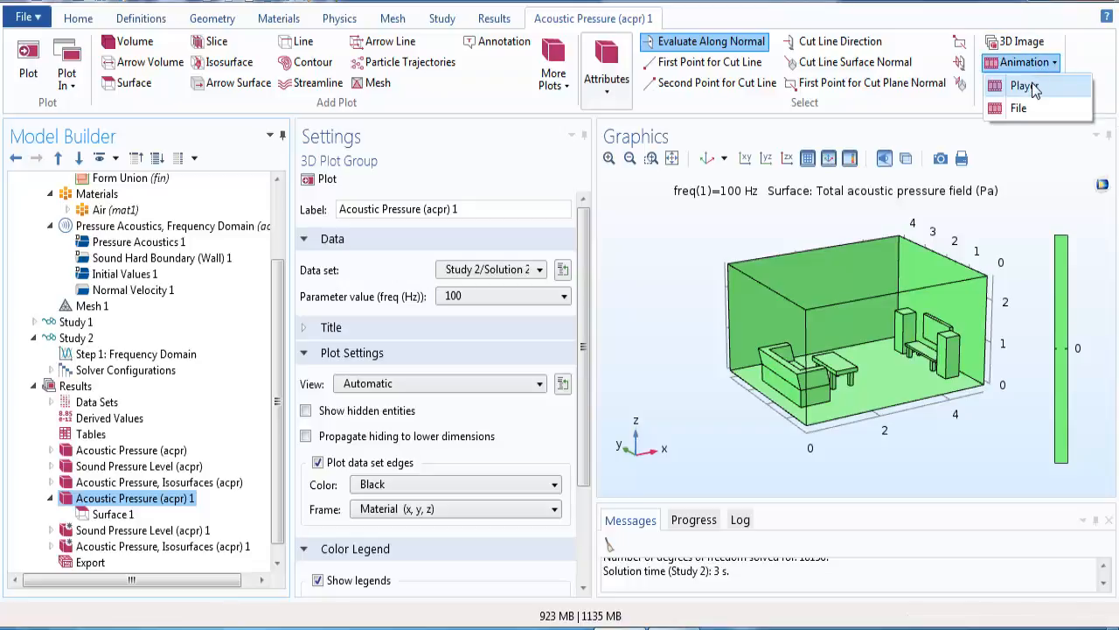
left_click(1021, 85)
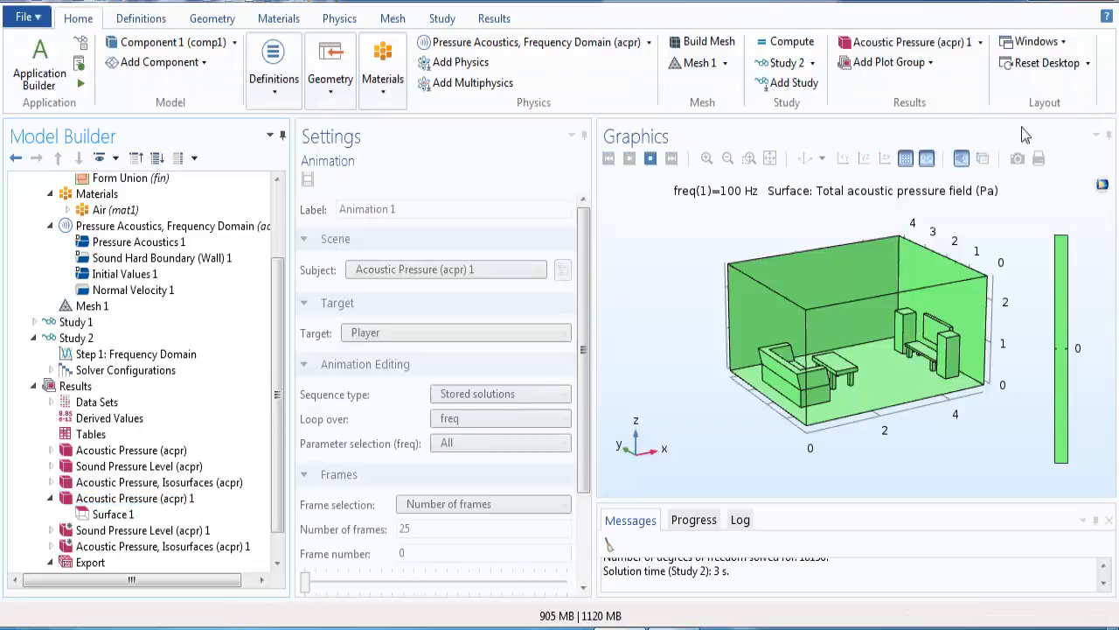
left_click(628, 158)
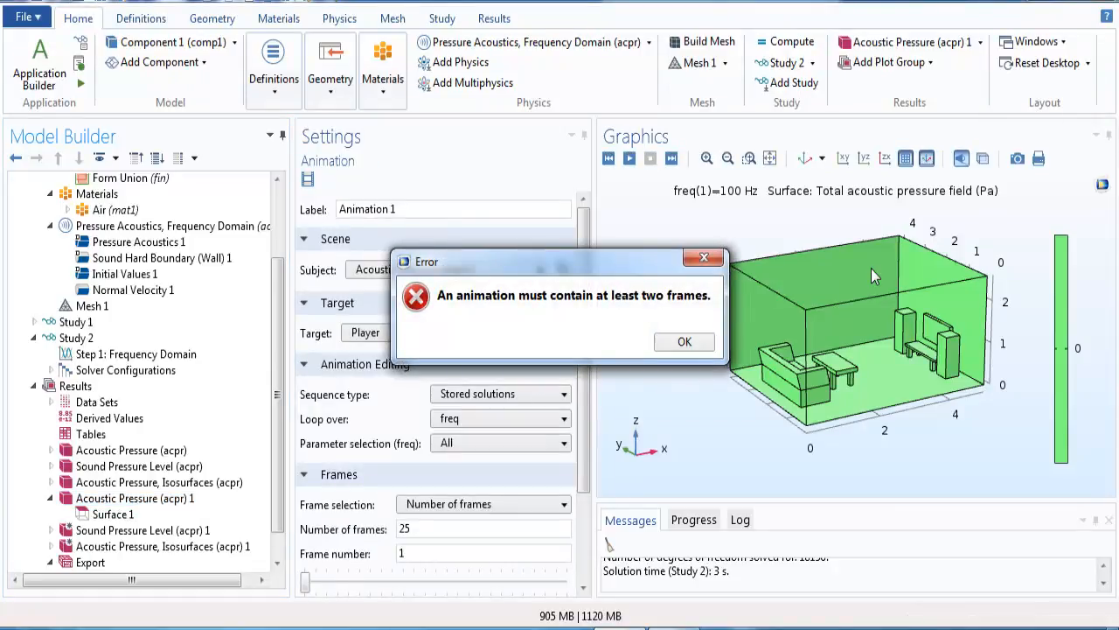
left_click(684, 341)
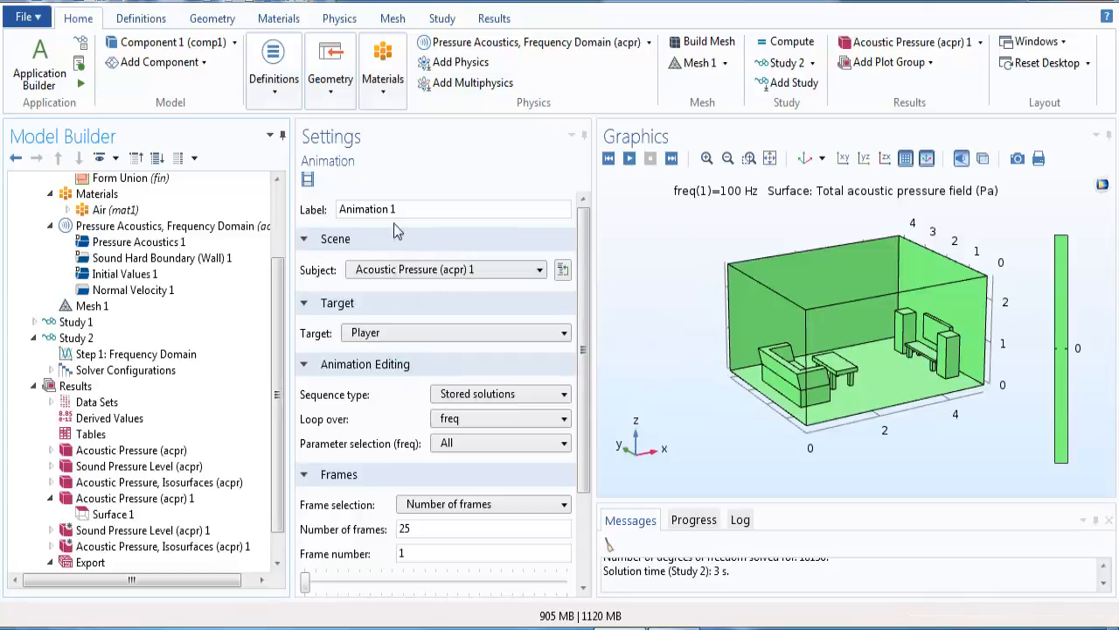
Set the animation Sequence type to Dynamic data extension.
scroll("down", 3)
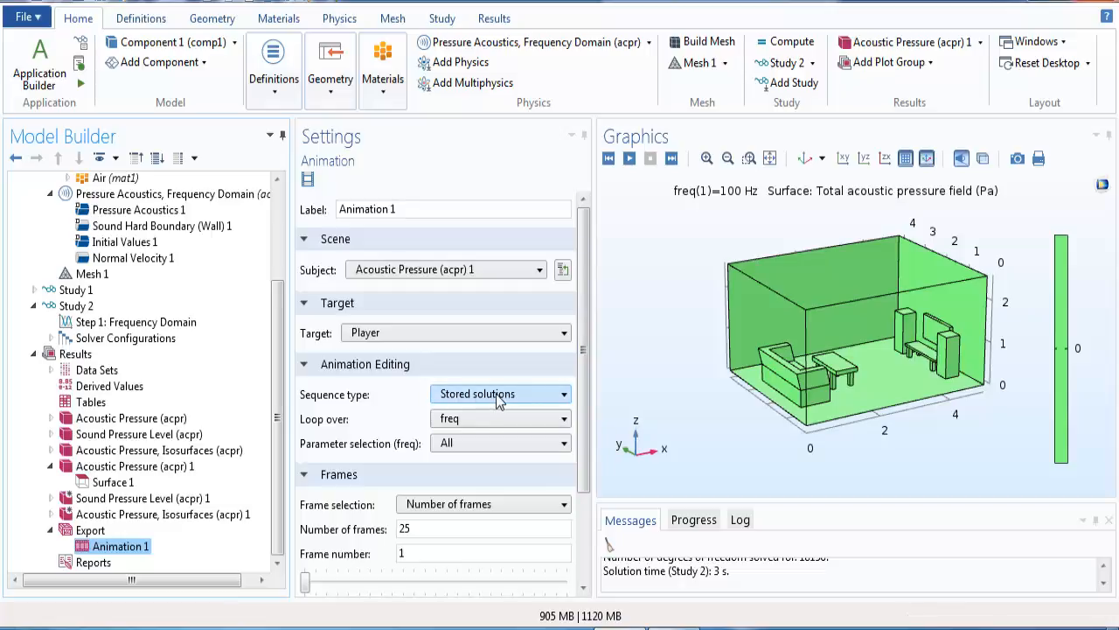
left_click(500, 394)
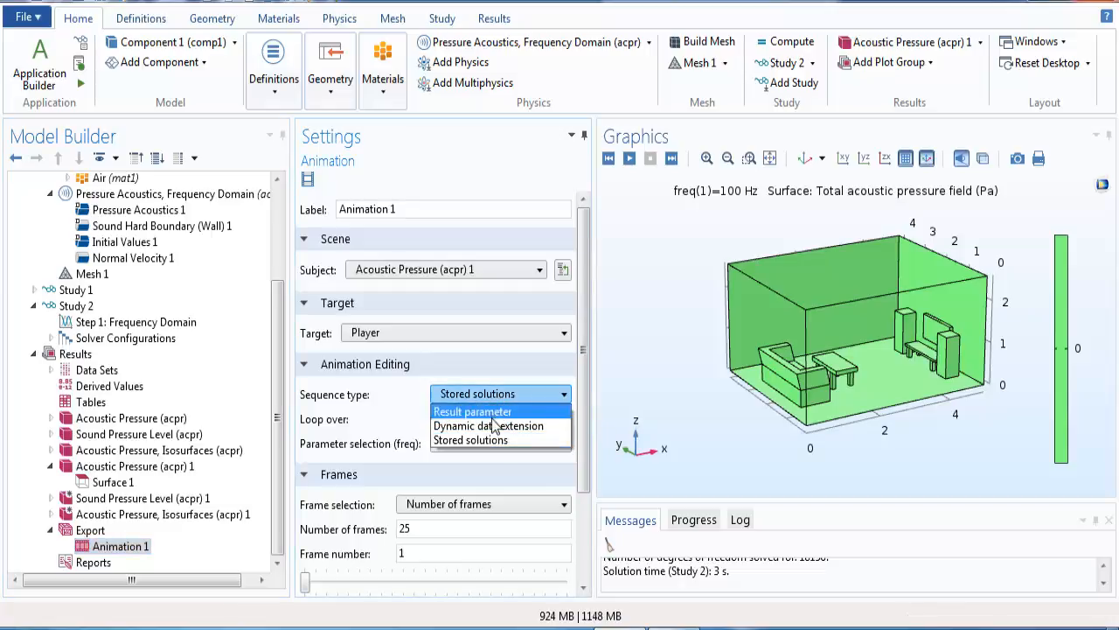
left_click(487, 426)
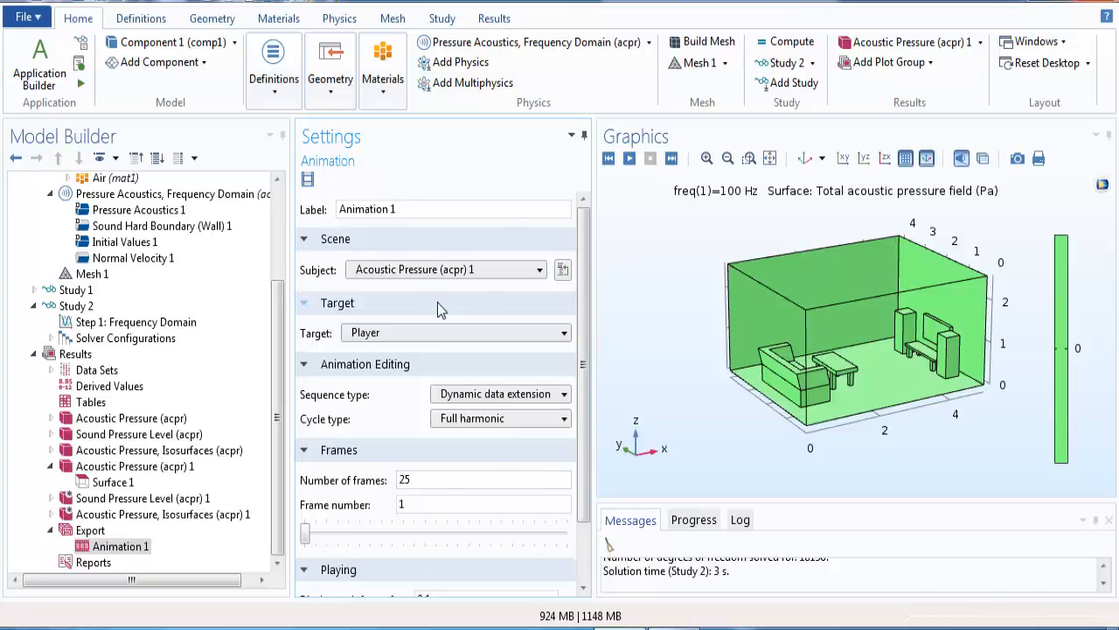
mouse_move(614, 333)
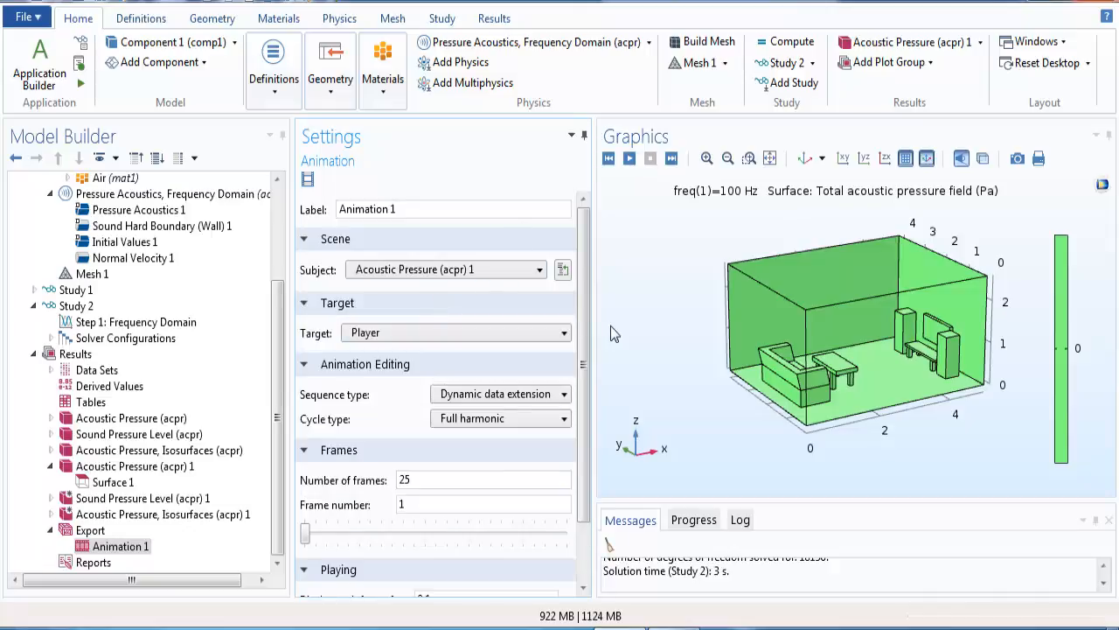
mouse_move(769, 264)
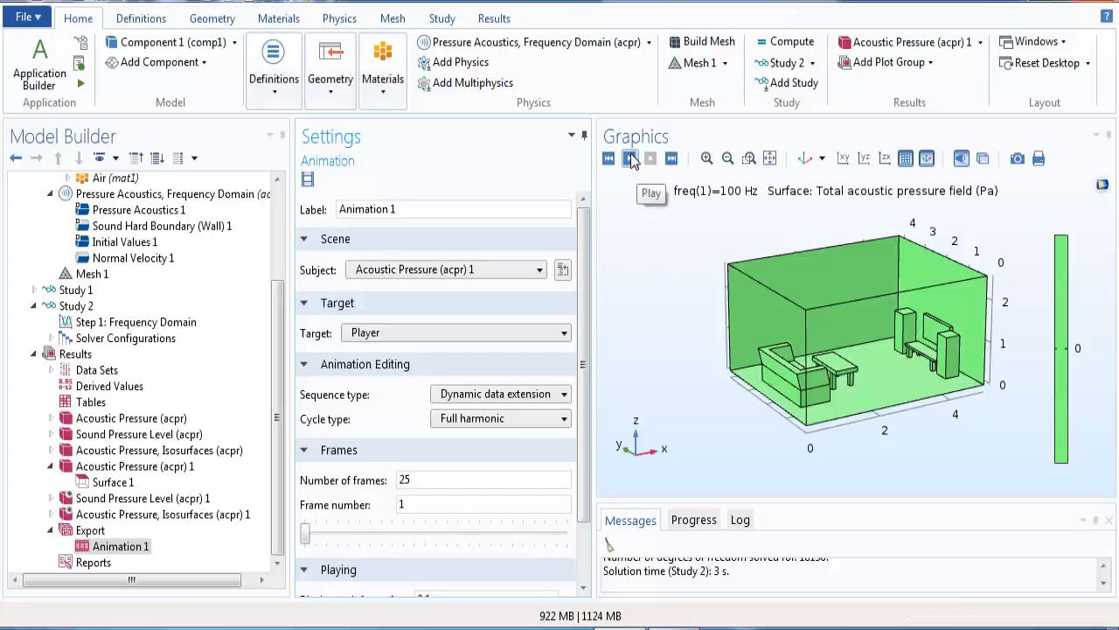
Play the pressure animation with continuous looping enabled.
left_click(631, 158)
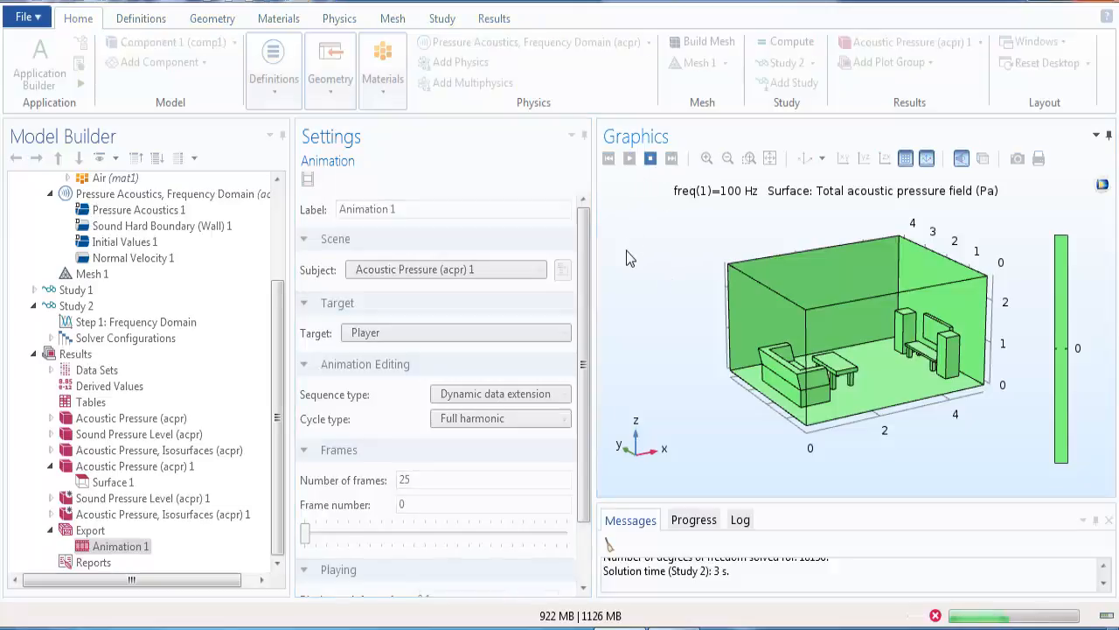
left_click_drag(305, 533, 393, 533)
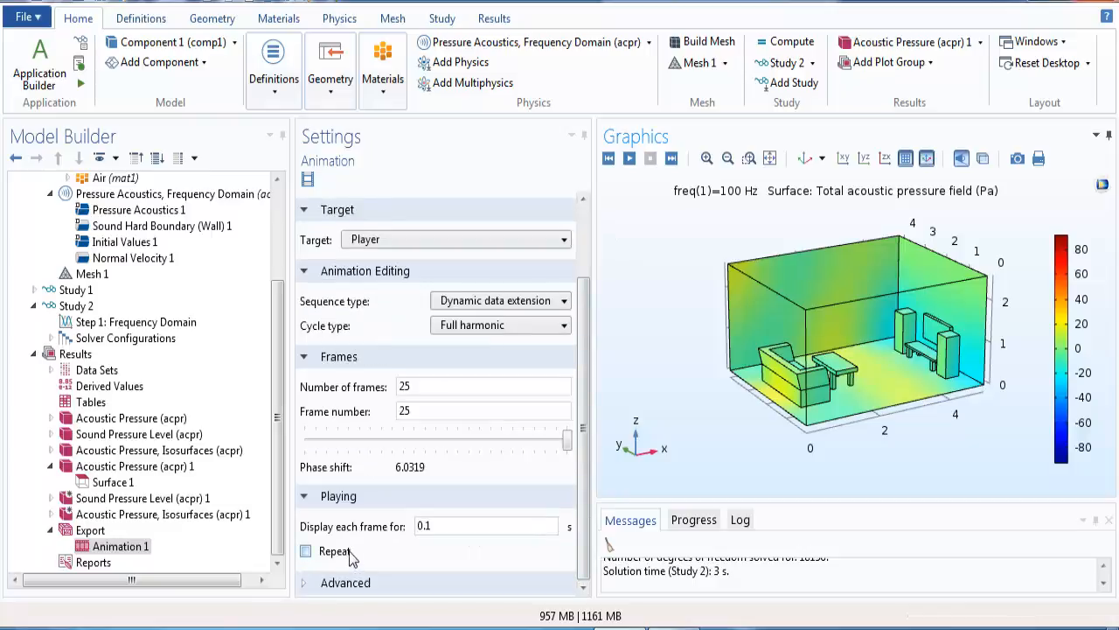
left_click(306, 551)
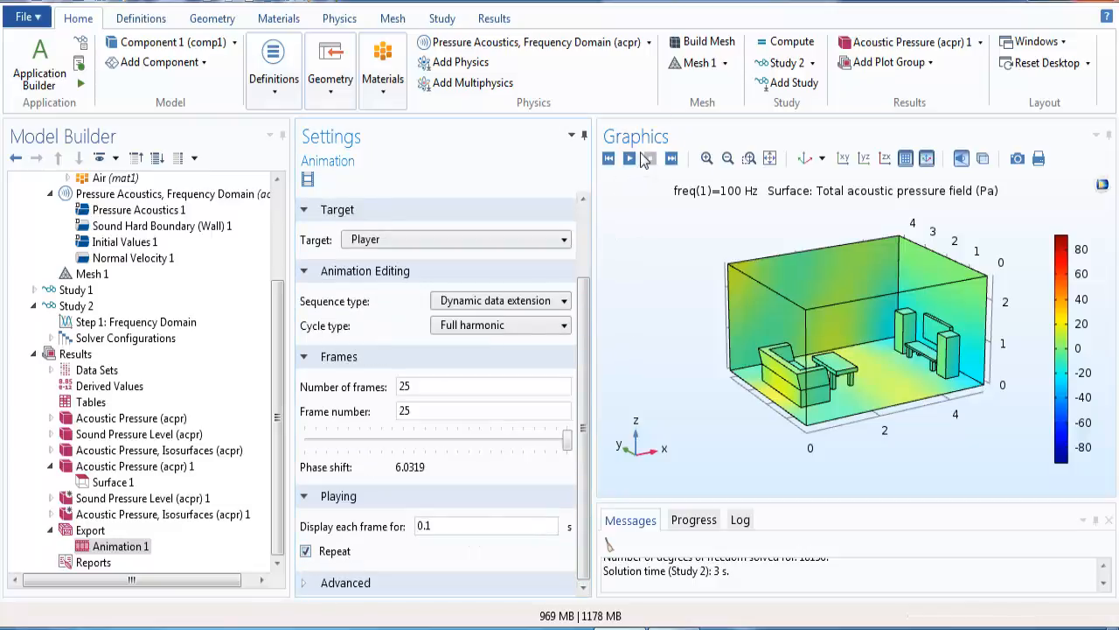
left_click(628, 158)
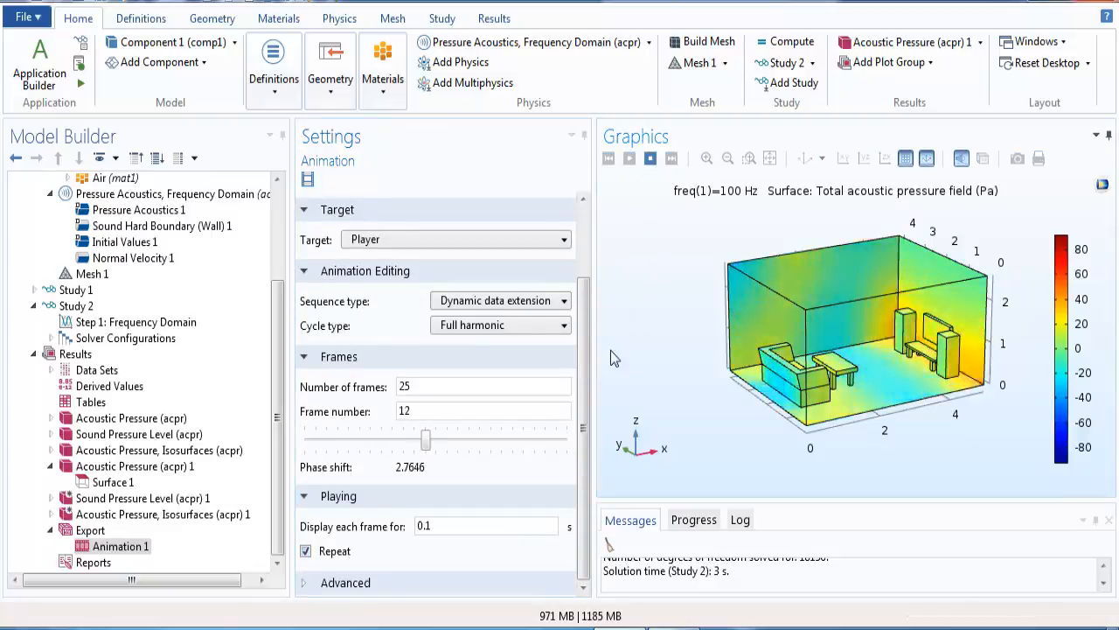
Scrub through the animation frames and stop playback at frame 8 of 25.
left_click_drag(424, 440, 369, 440)
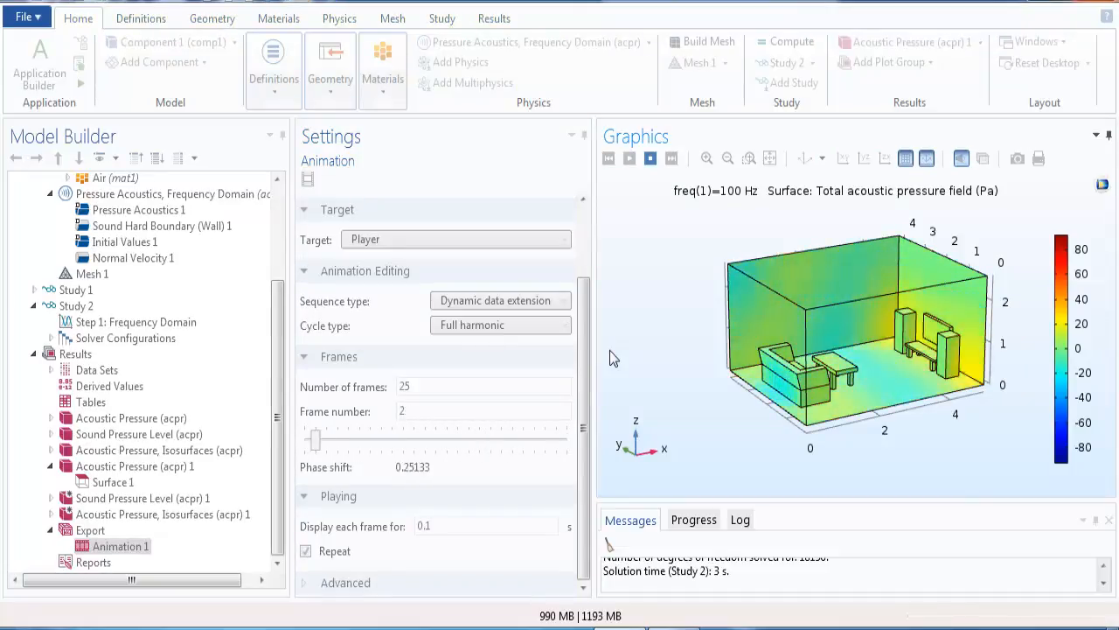
left_click_drag(317, 438, 533, 438)
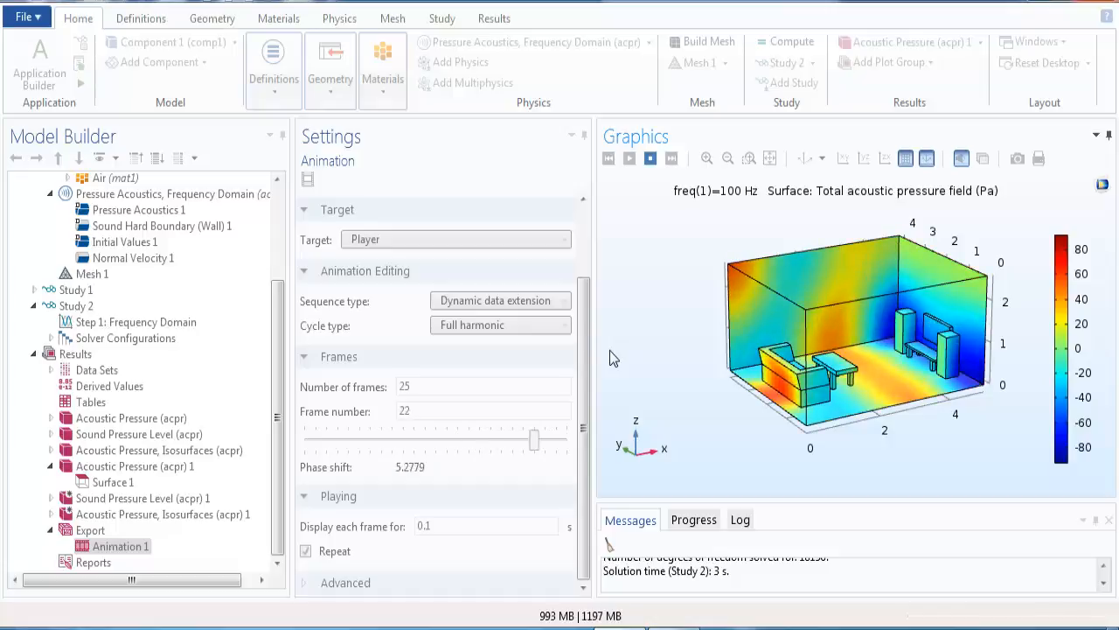
left_click_drag(533, 438, 479, 438)
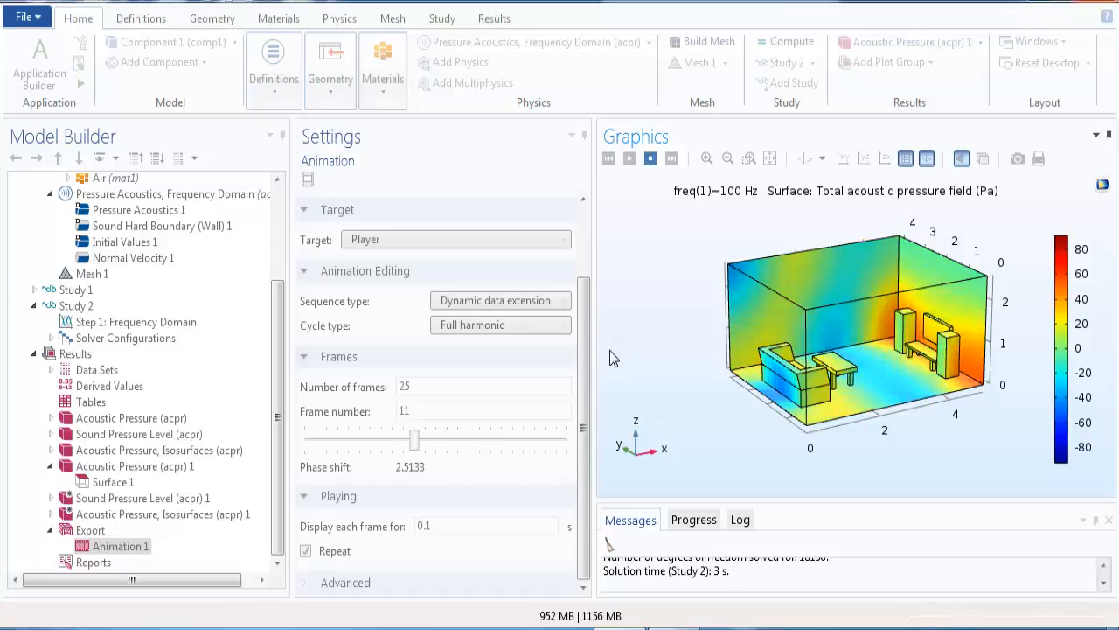
left_click_drag(414, 440, 370, 440)
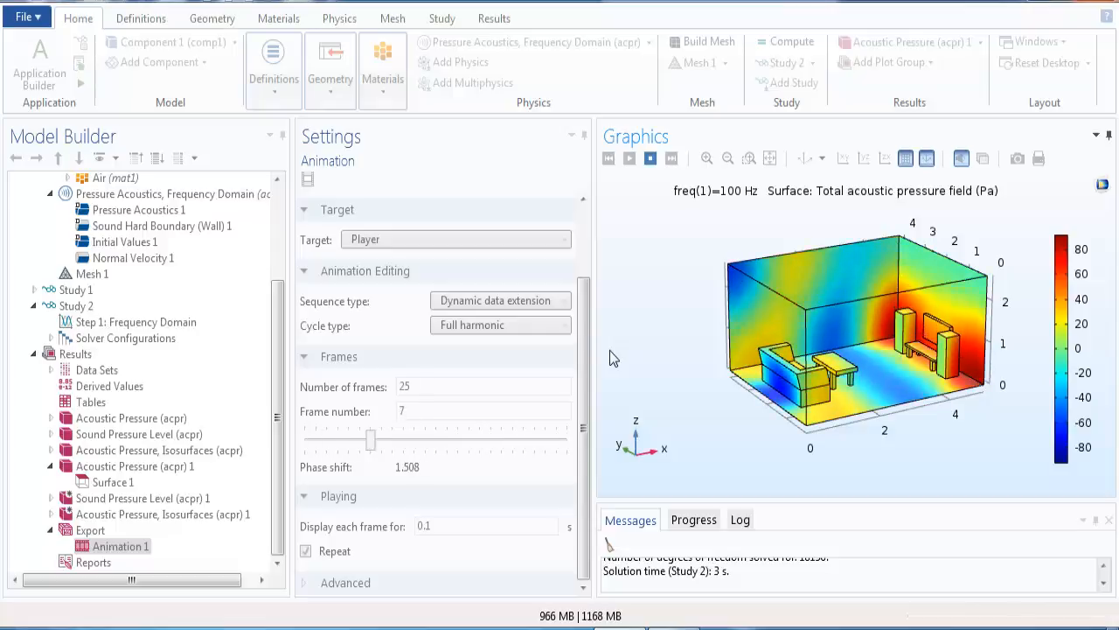
left_click_drag(369, 439, 315, 439)
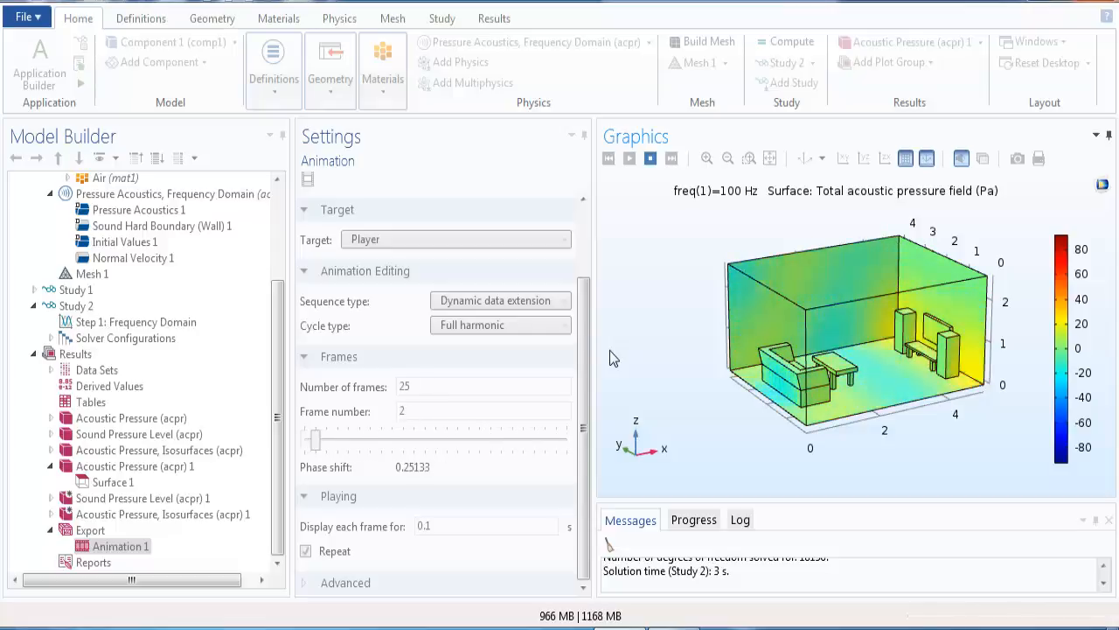
left_click_drag(315, 440, 533, 440)
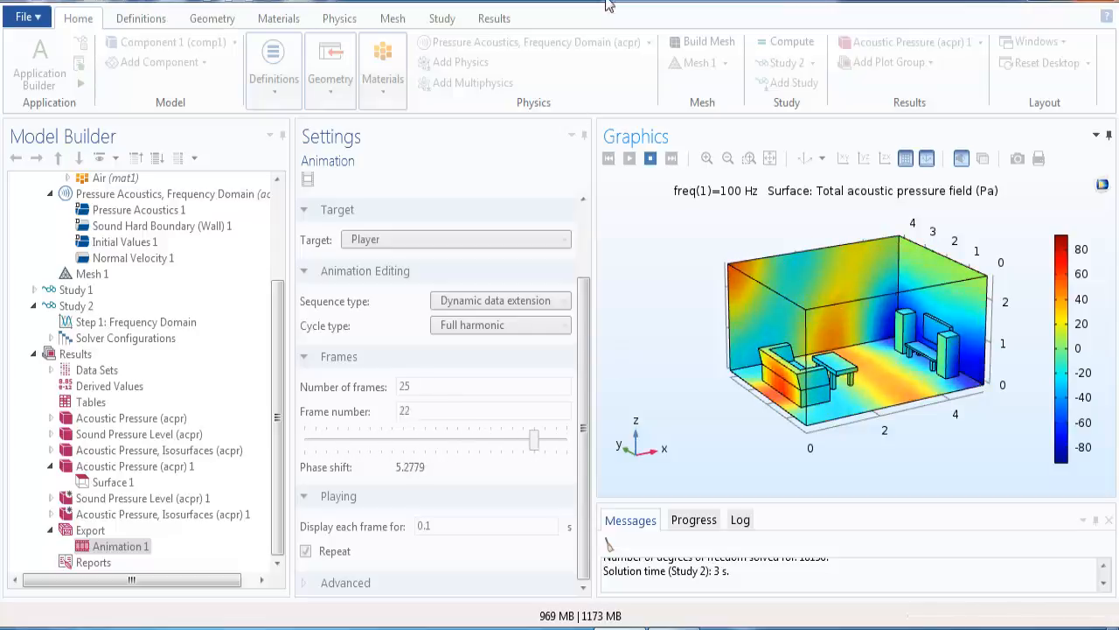
left_click(649, 158)
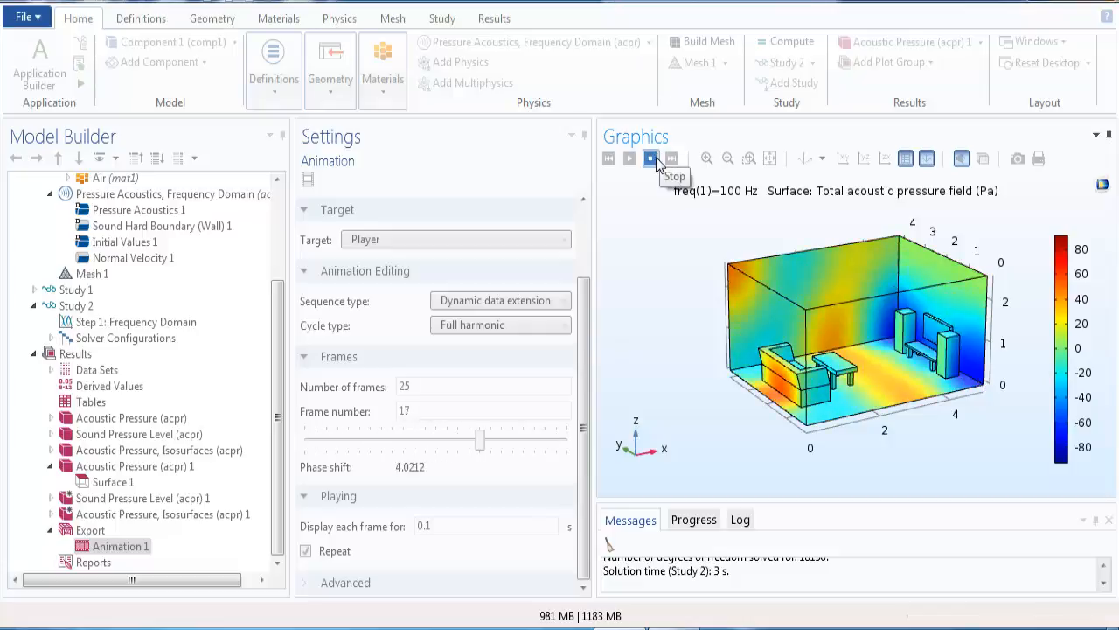
left_click(651, 158)
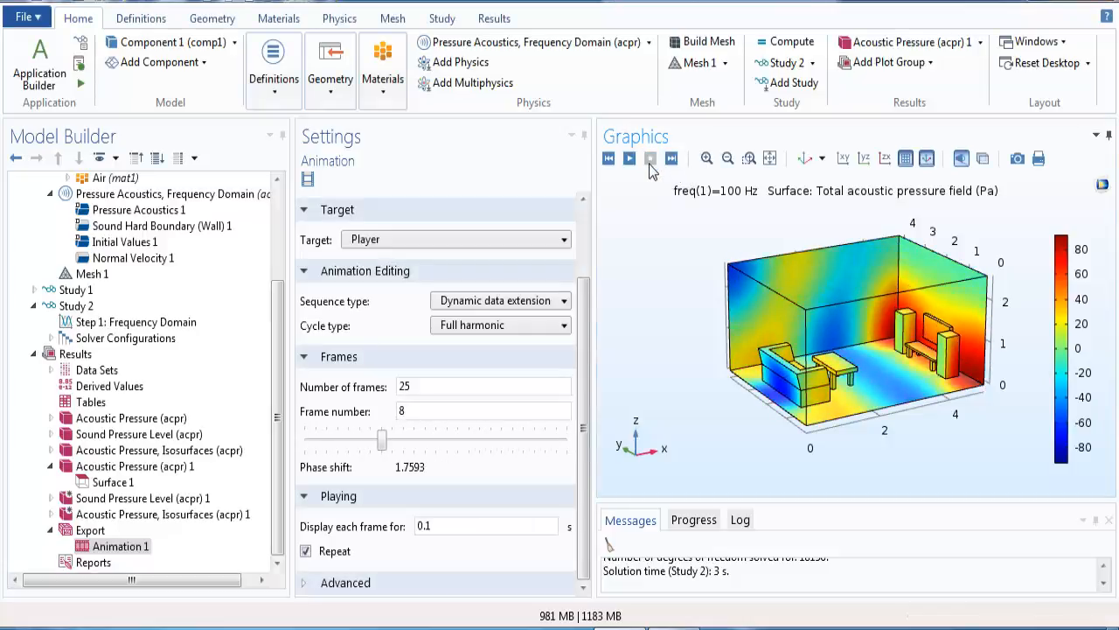
Change the Surface 1 expression to imag(acpr.p_t) and replot.
left_click(113, 482)
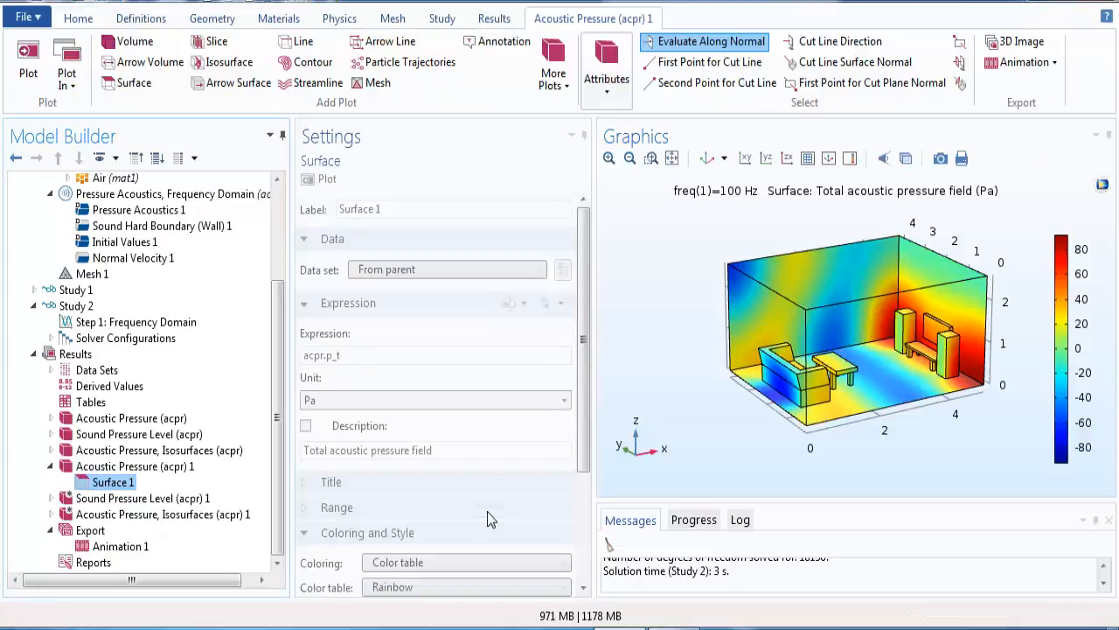
left_click(307, 179)
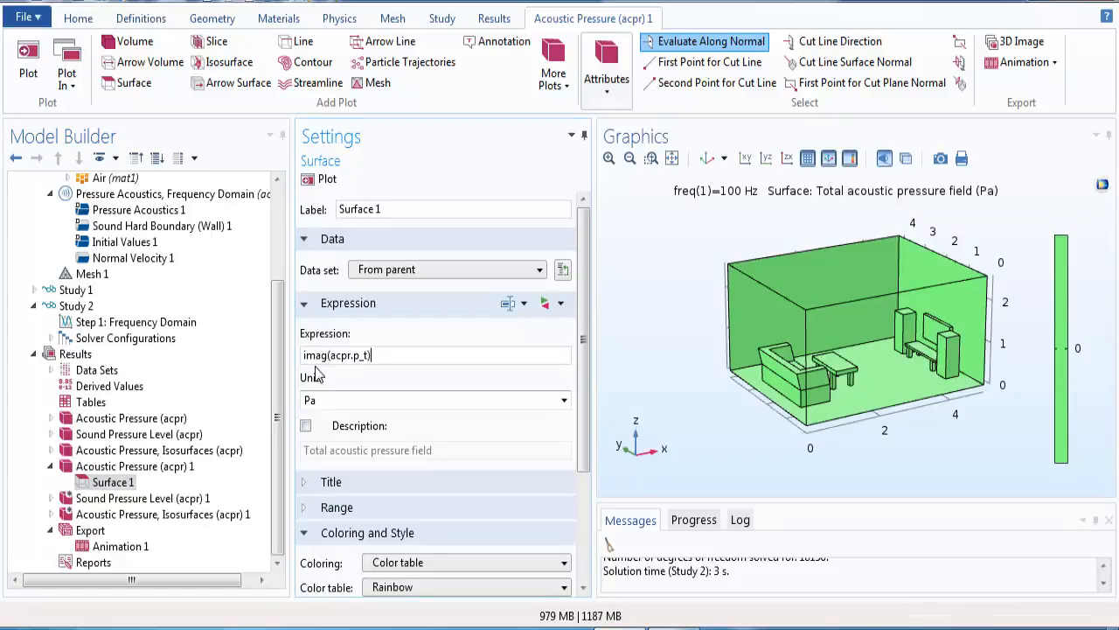
left_click(322, 179)
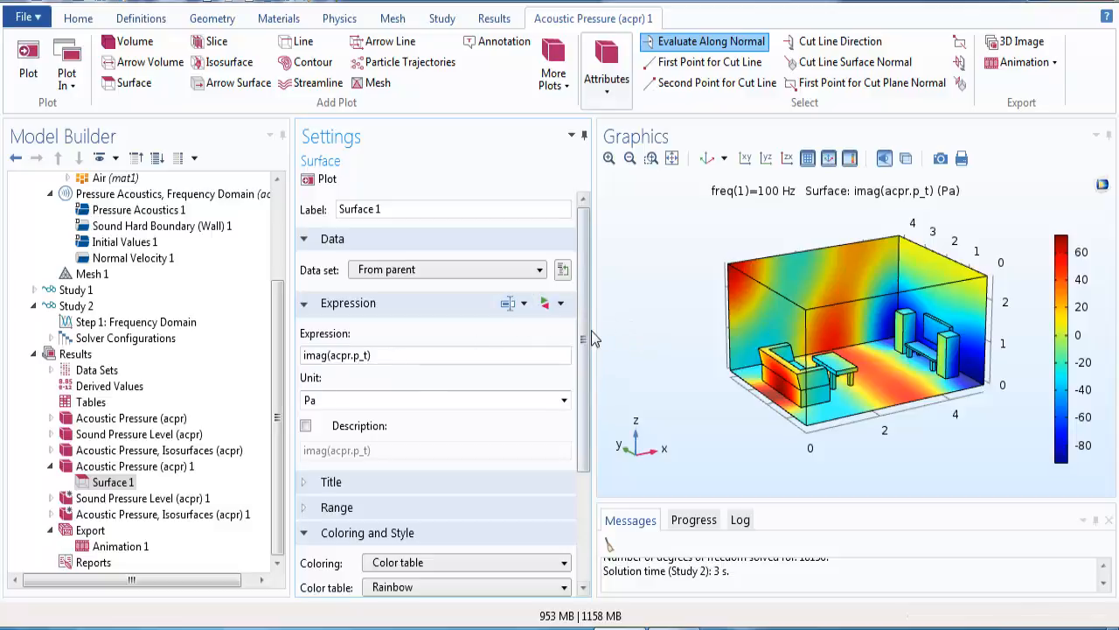
mouse_move(1046, 346)
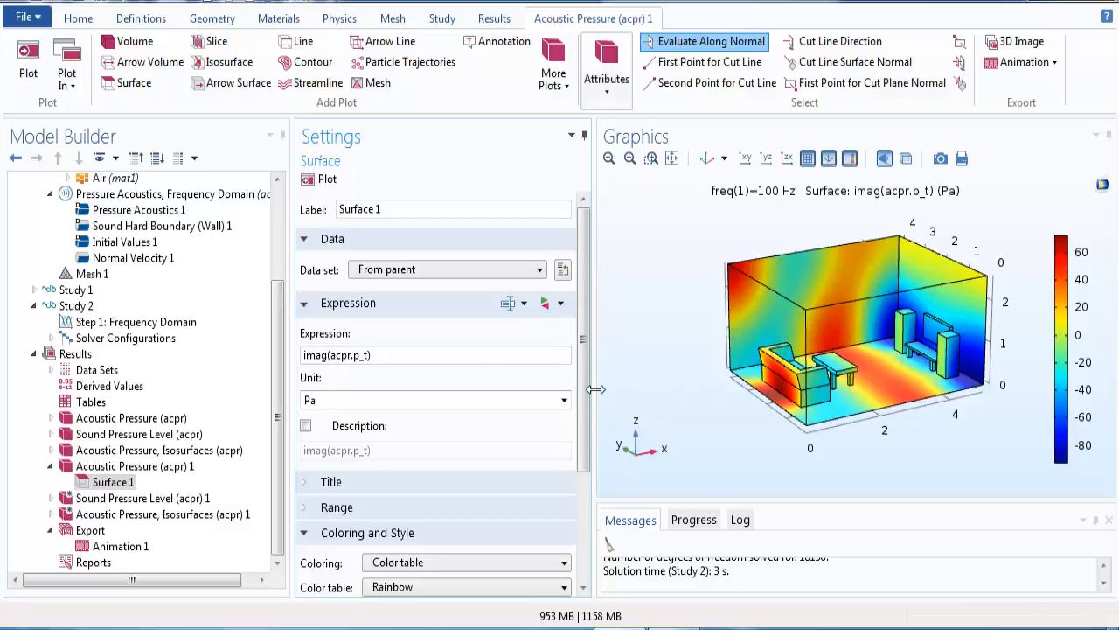
scroll("down", 3)
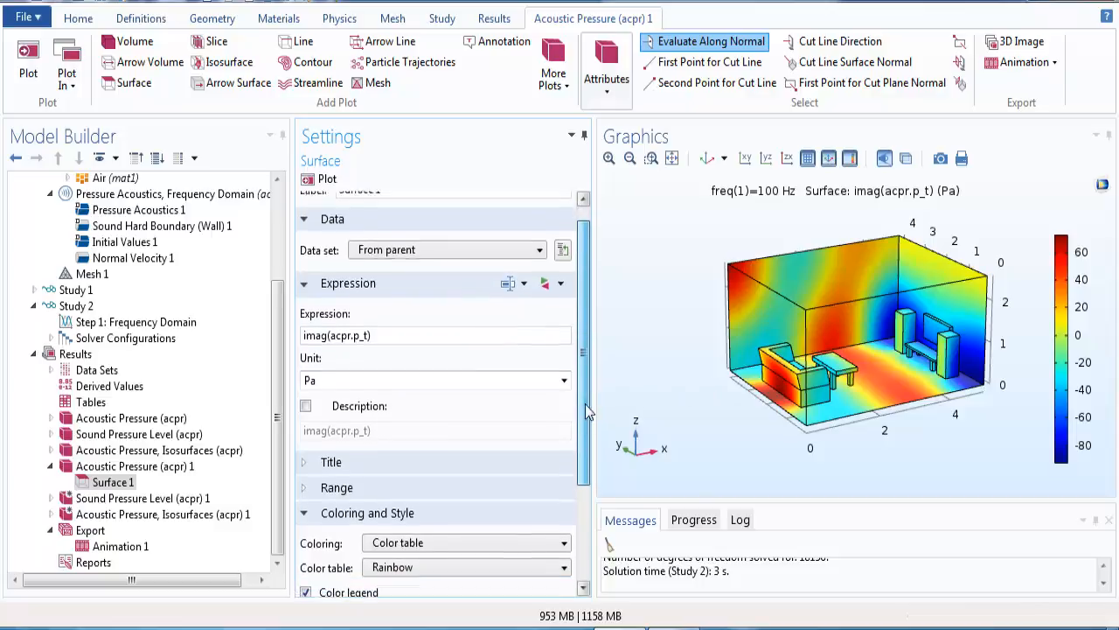
scroll("down", 3)
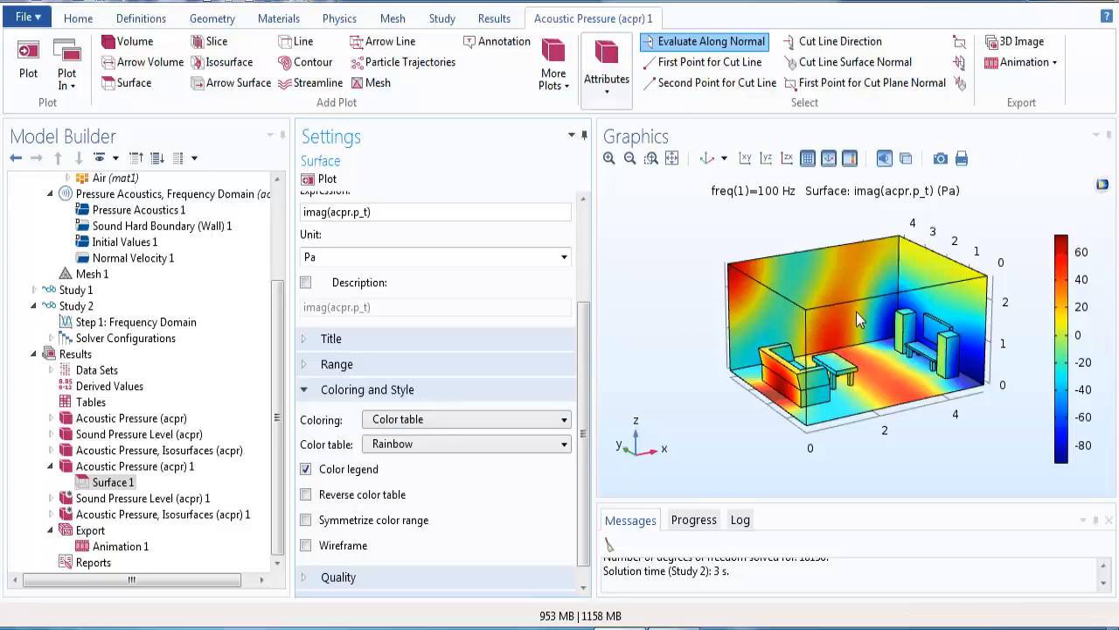
mouse_move(613, 529)
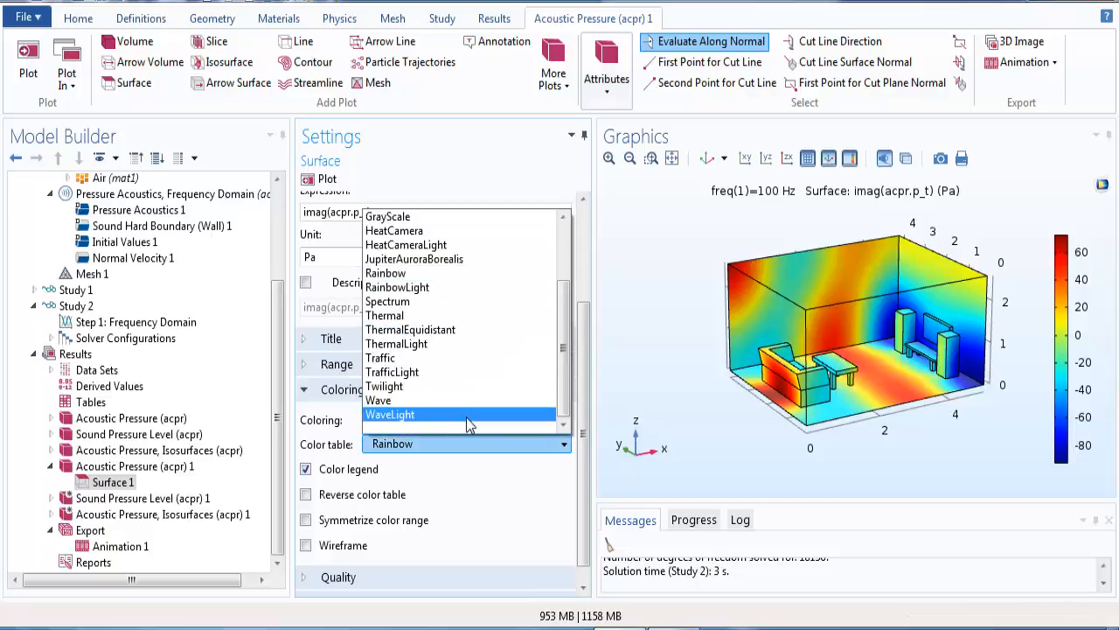
Apply the WaveLight colour table with a symmetrized range and replot.
left_click(389, 414)
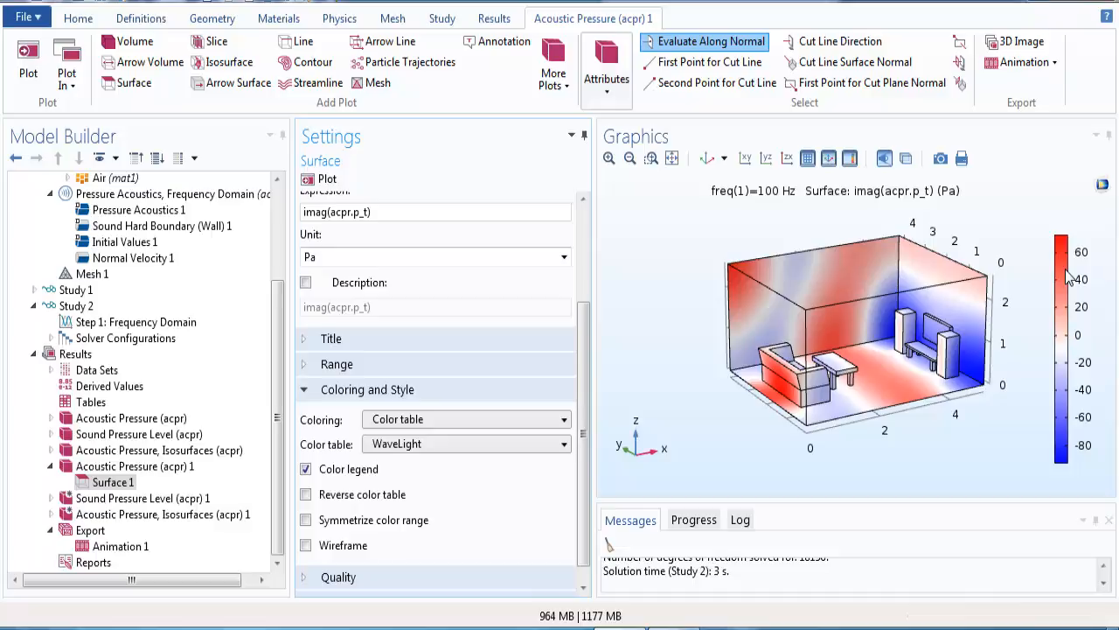
mouse_move(1080, 341)
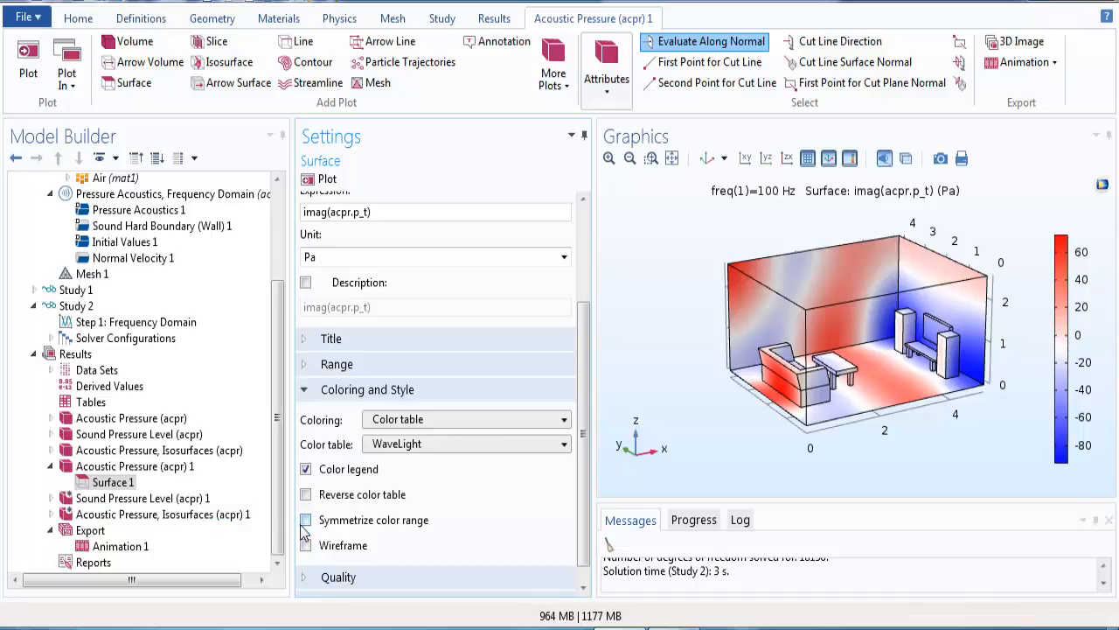
left_click(305, 520)
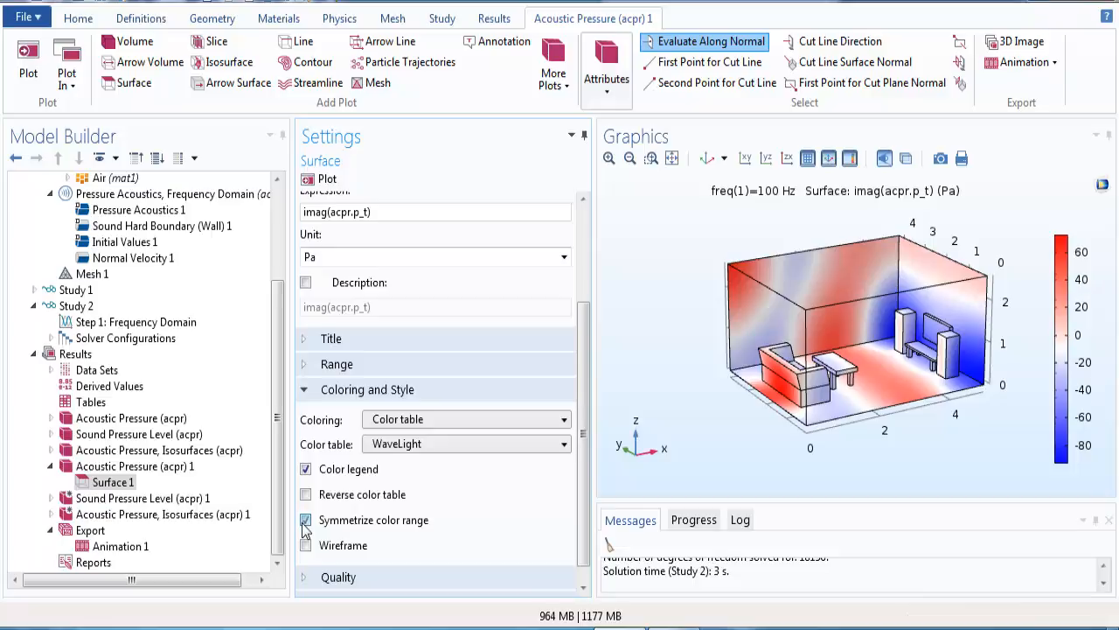
left_click(305, 519)
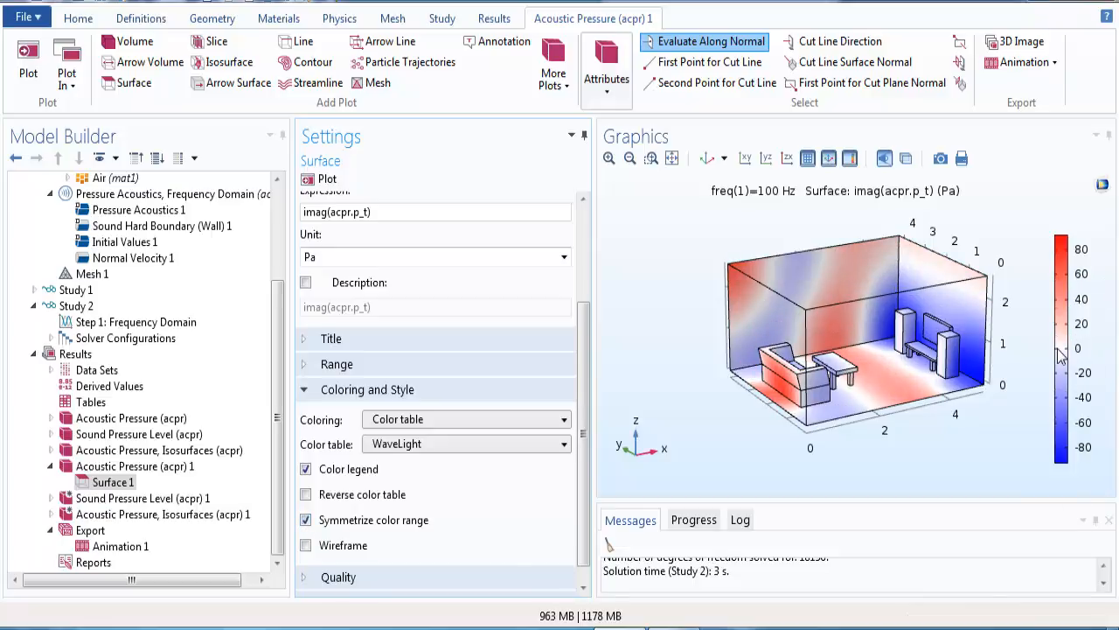
mouse_move(872, 245)
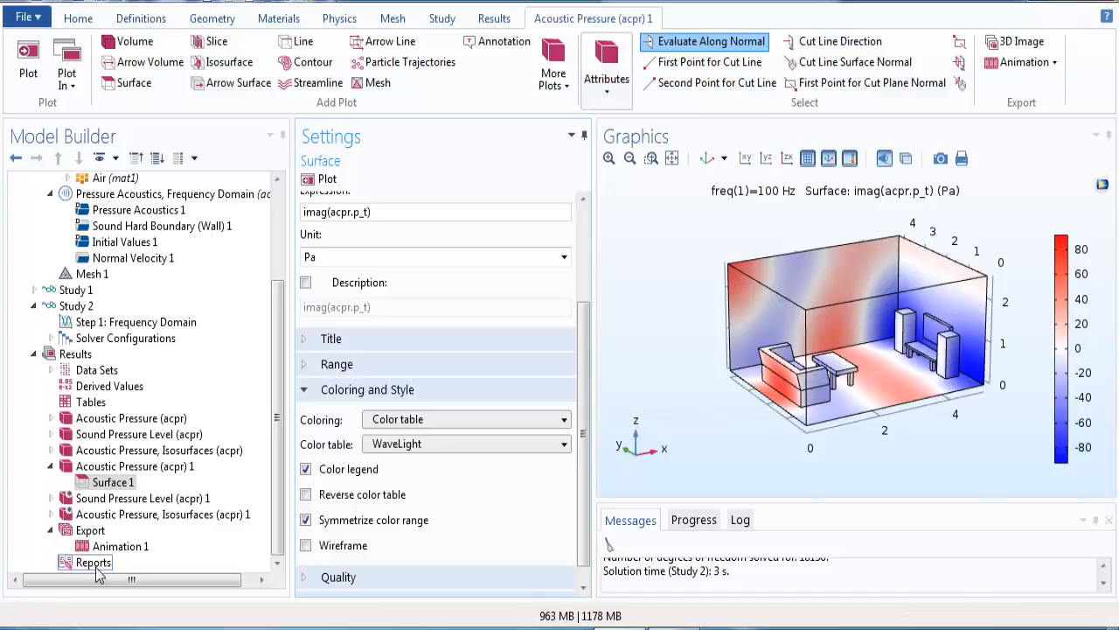
Play Animation 1 of the WaveLight imaginary pressure field through its cycle, then stop it.
left_click(121, 546)
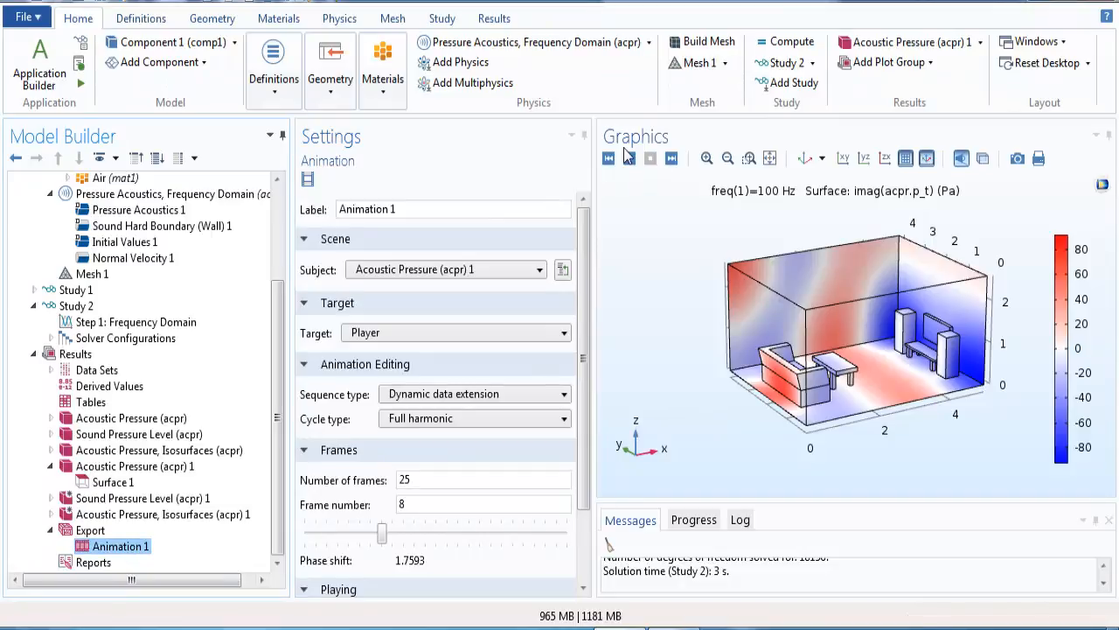
left_click(629, 159)
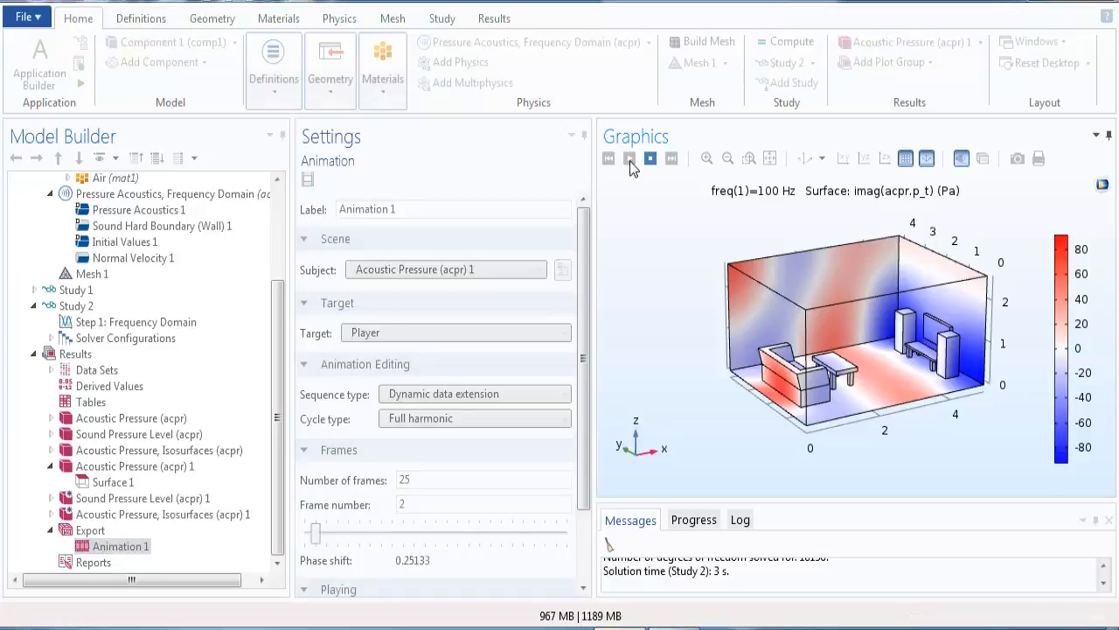
left_click_drag(315, 534, 534, 535)
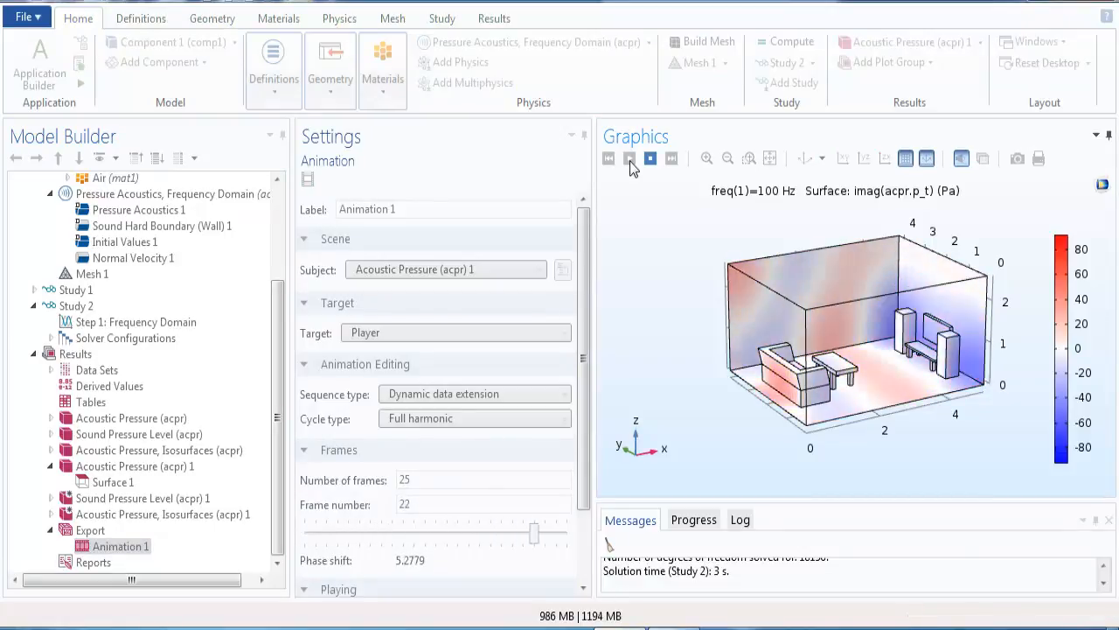
left_click_drag(534, 532, 479, 533)
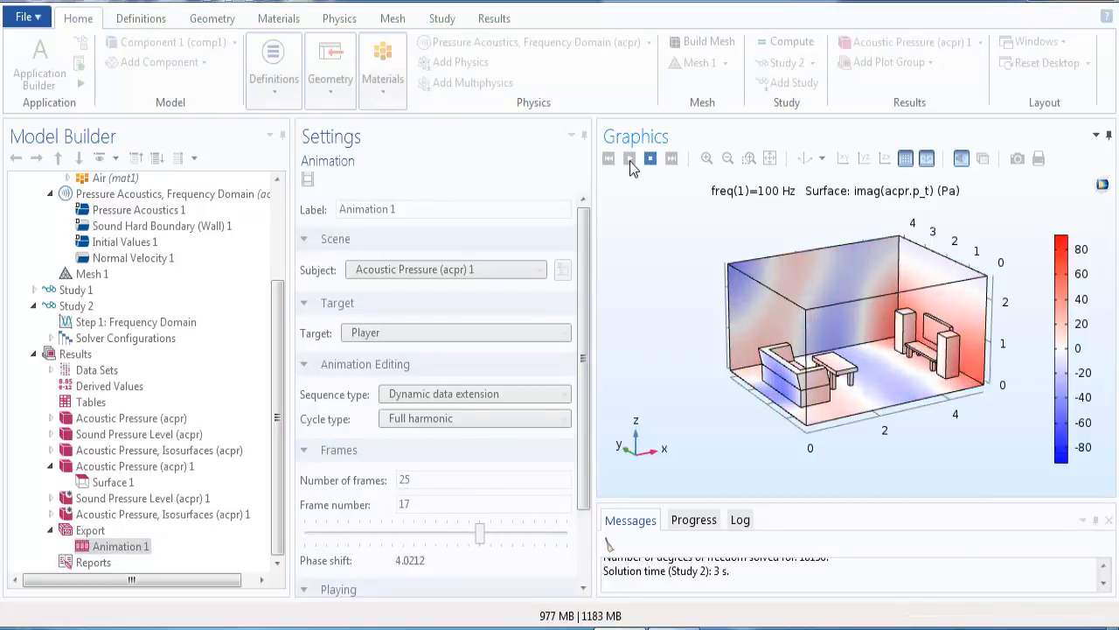
left_click_drag(479, 532, 426, 531)
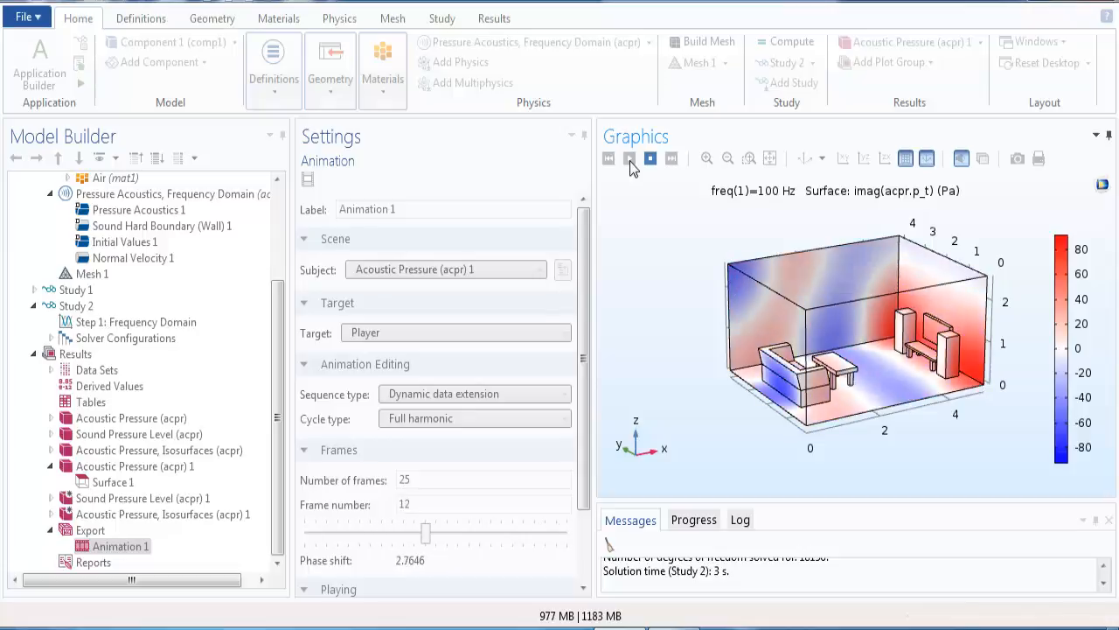
left_click(627, 158)
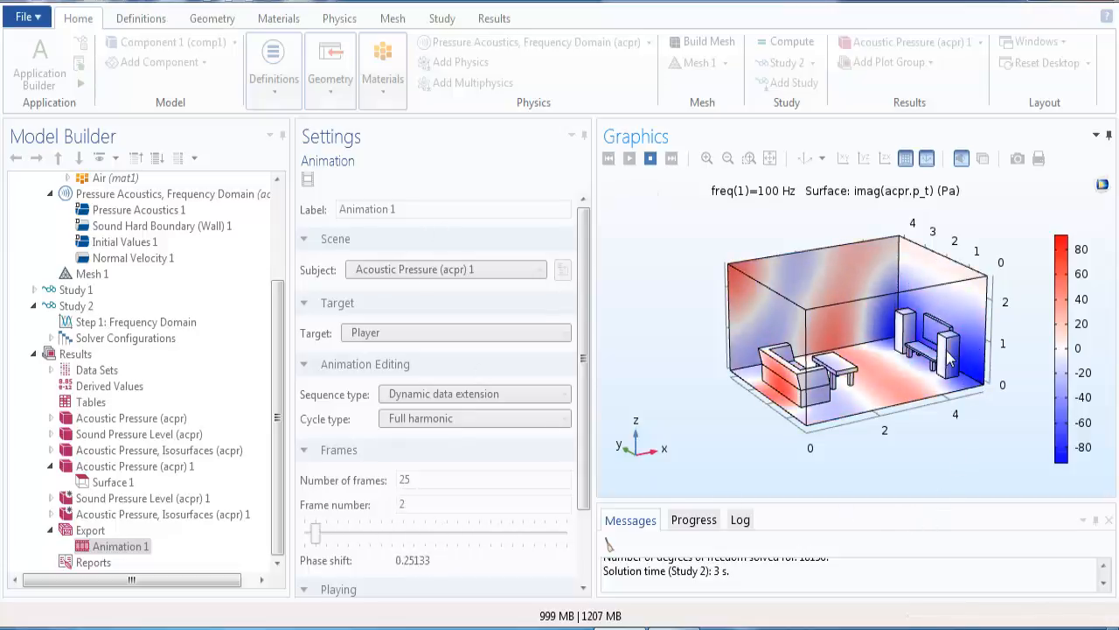
Scrub repeatedly through the animation frames, leaving it stopped at frame 22 of 25.
left_click_drag(317, 532, 533, 532)
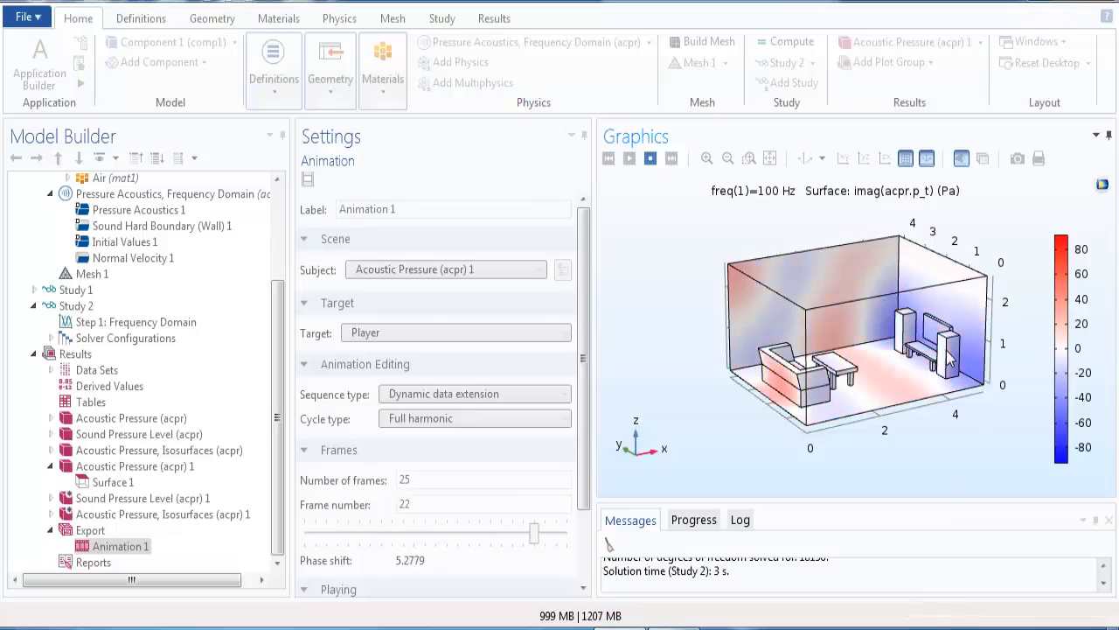
left_click_drag(533, 531, 479, 532)
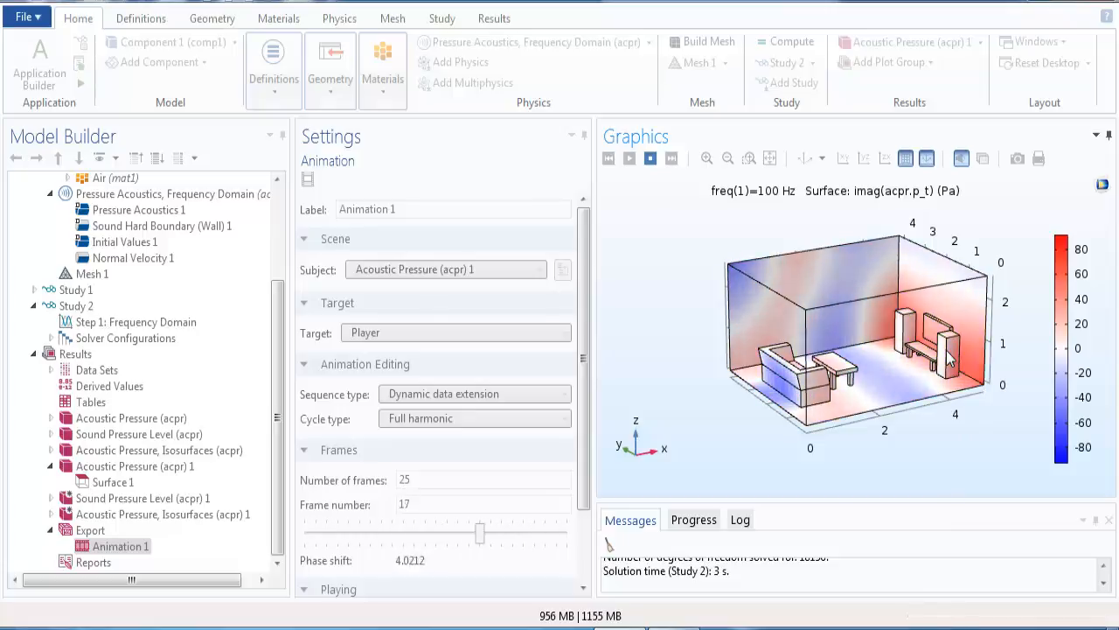
left_click_drag(479, 532, 425, 533)
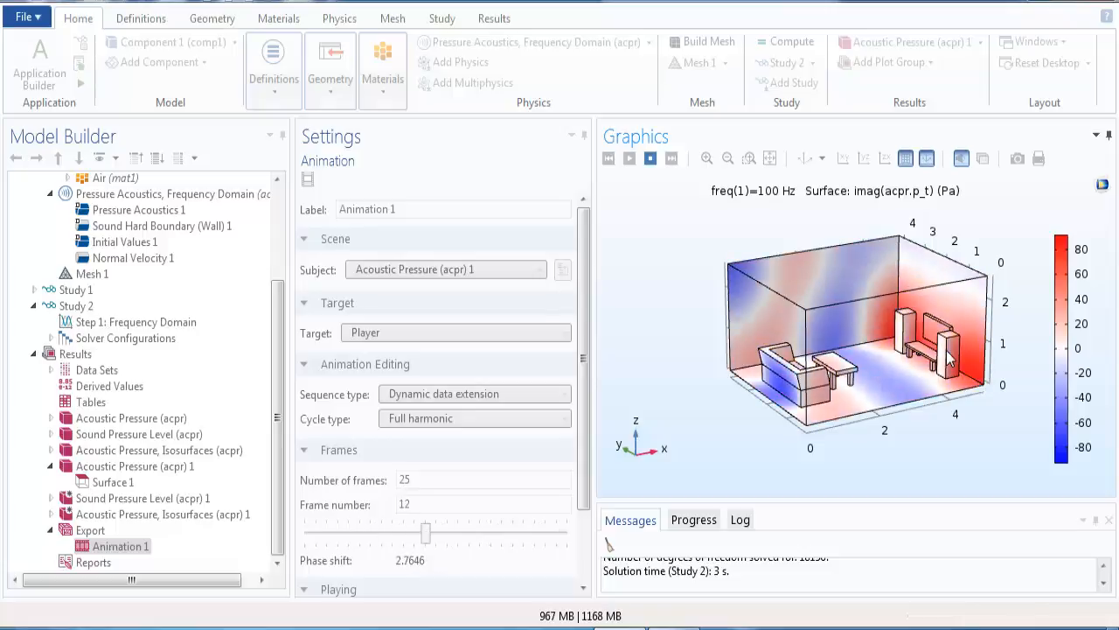
left_click_drag(425, 532, 371, 531)
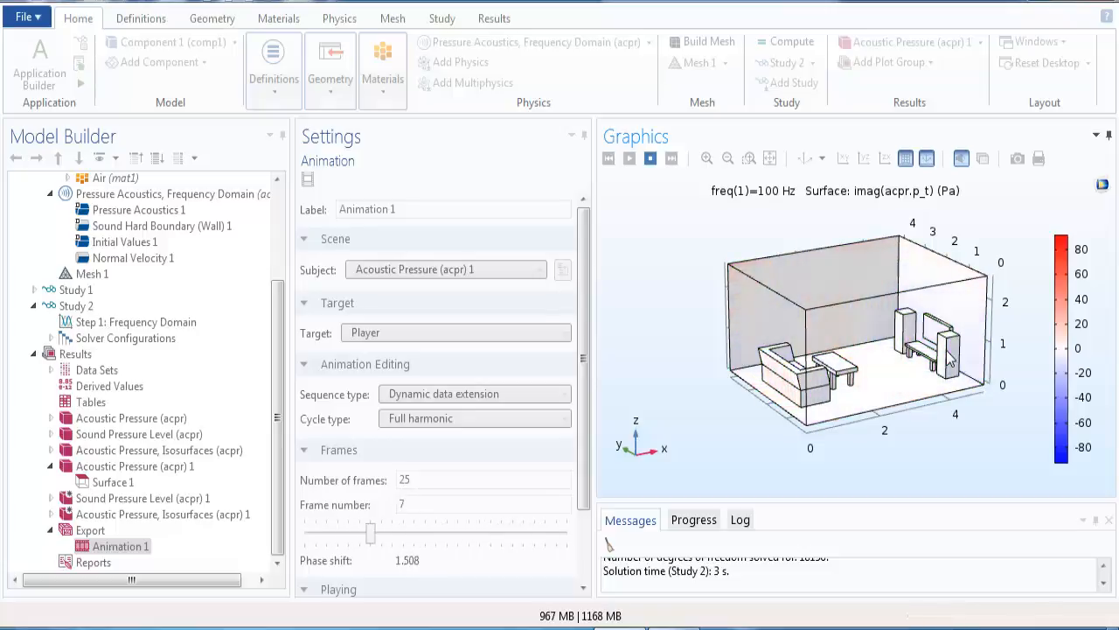
left_click_drag(370, 532, 313, 533)
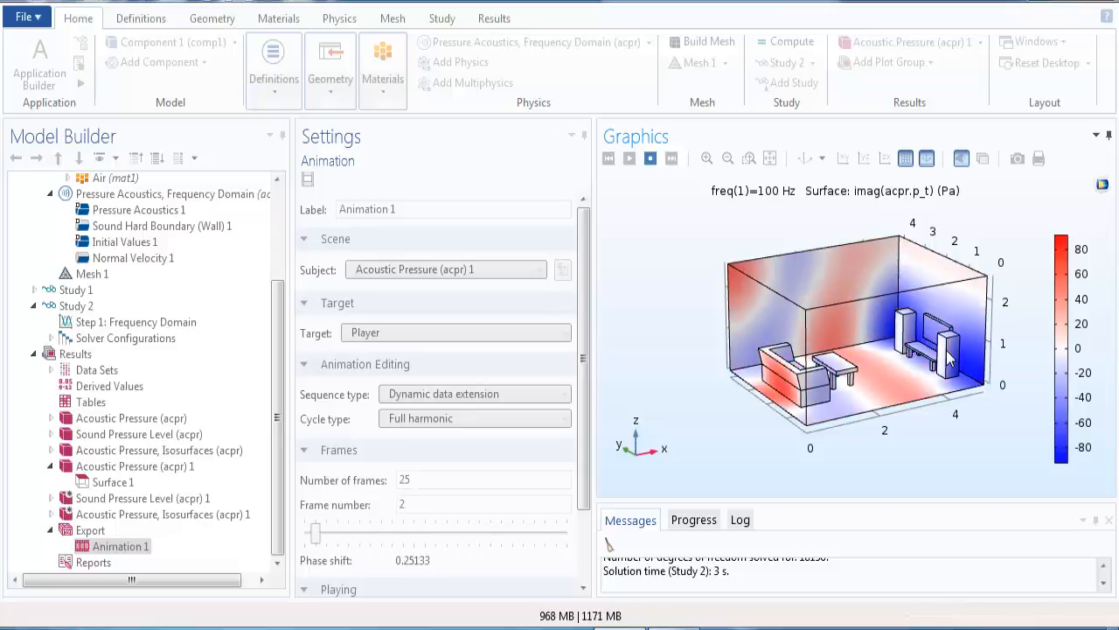
left_click_drag(314, 531, 534, 532)
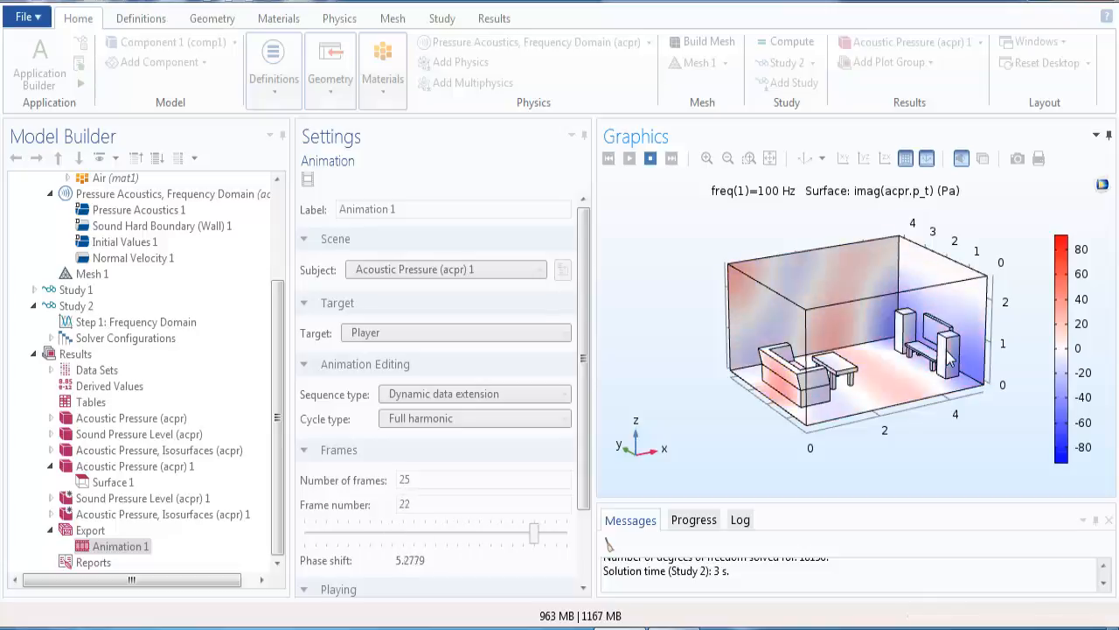
left_click_drag(533, 531, 479, 532)
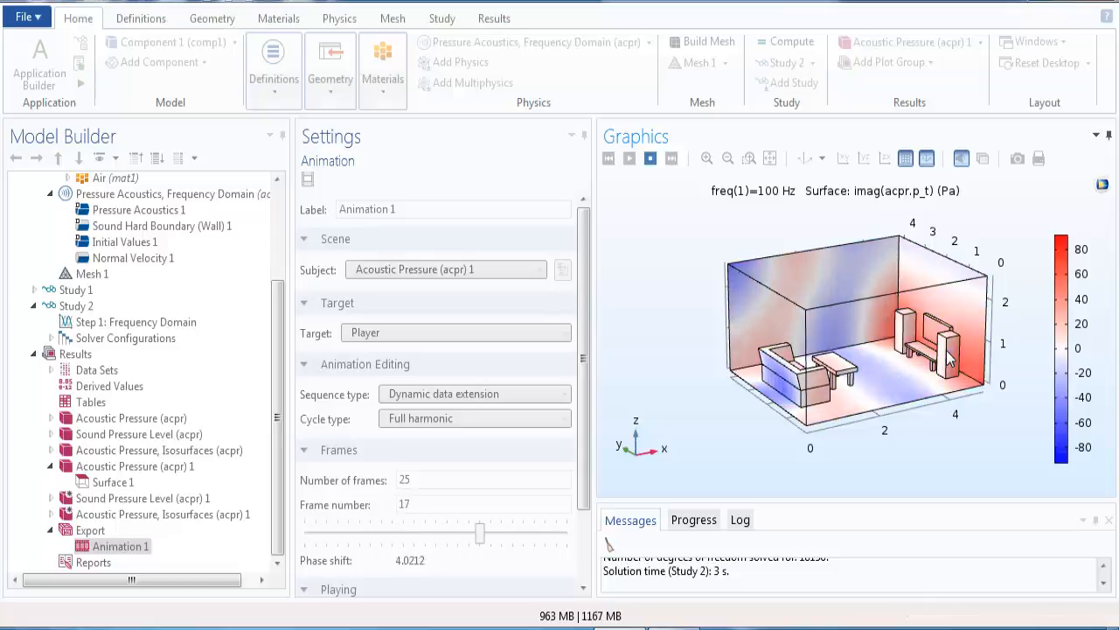
left_click_drag(479, 532, 426, 532)
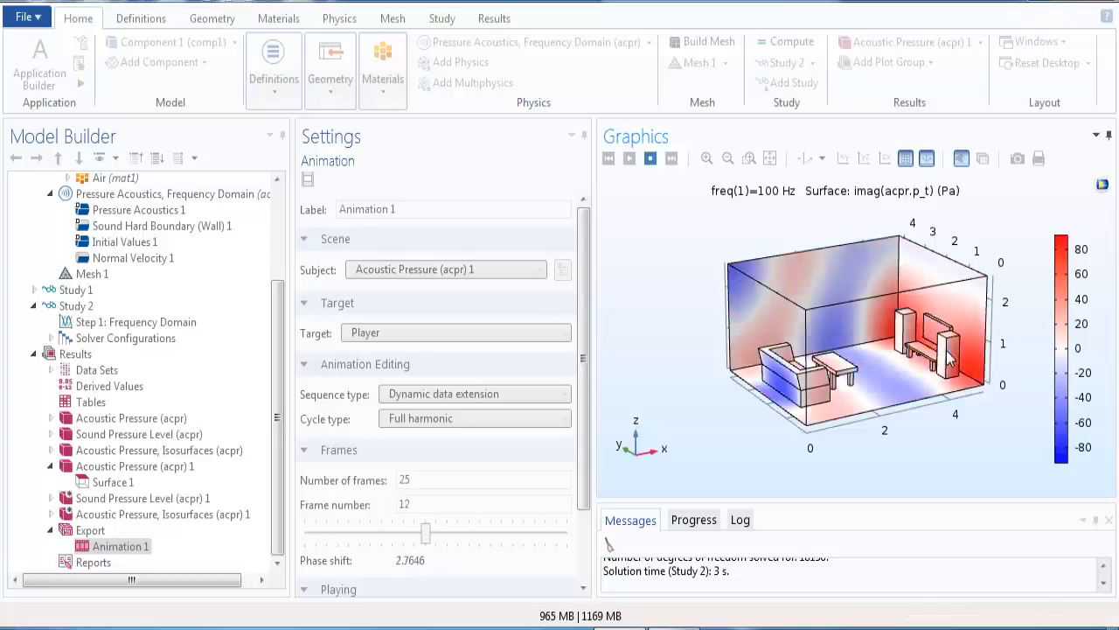
left_click_drag(425, 533, 371, 533)
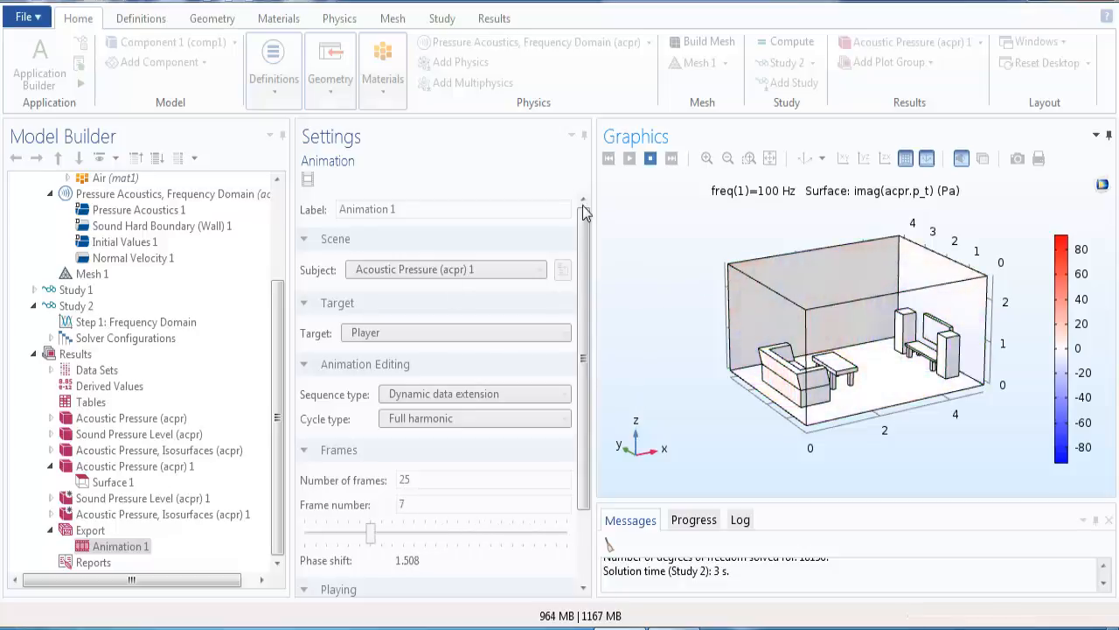
left_click_drag(370, 533, 534, 533)
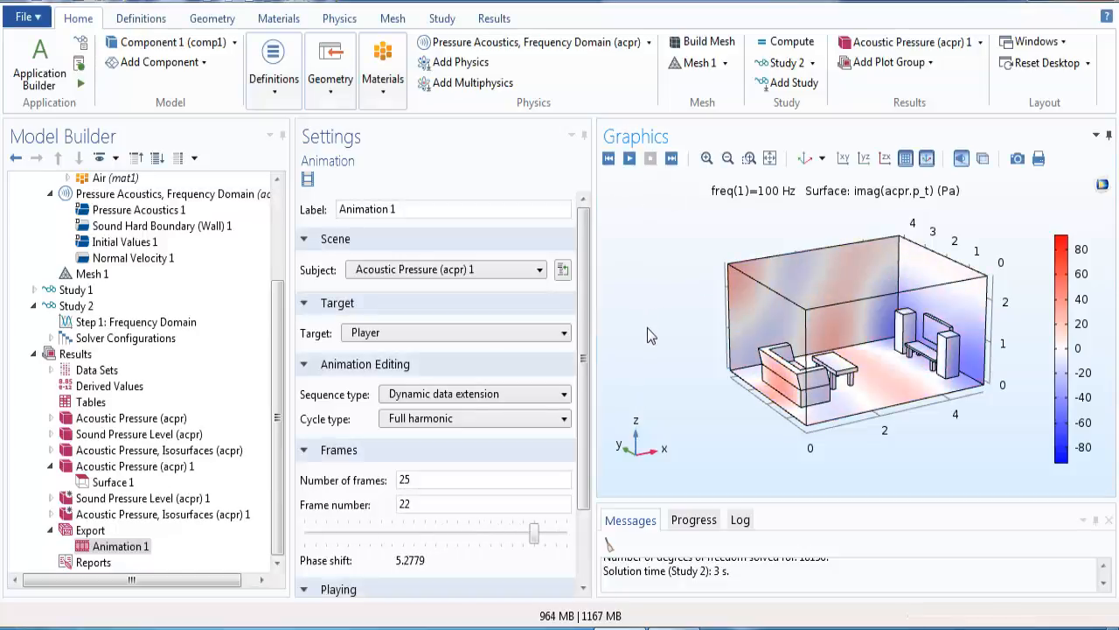